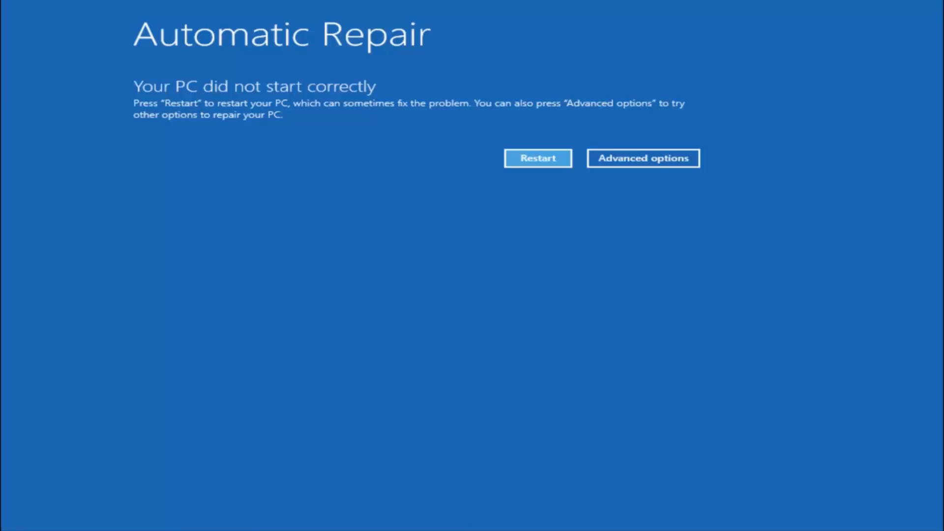
pyautogui.moveTo(474, 89)
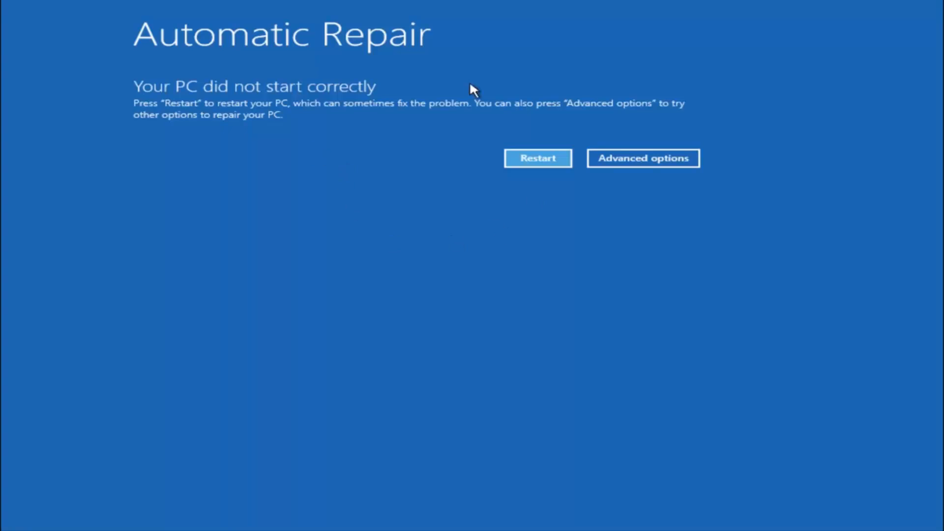
pyautogui.moveTo(586, 274)
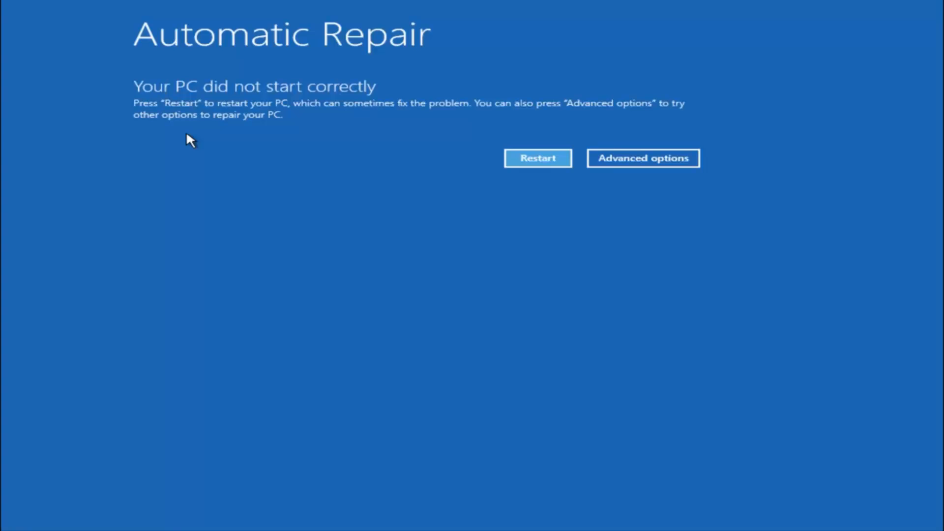
pyautogui.moveTo(158, 102)
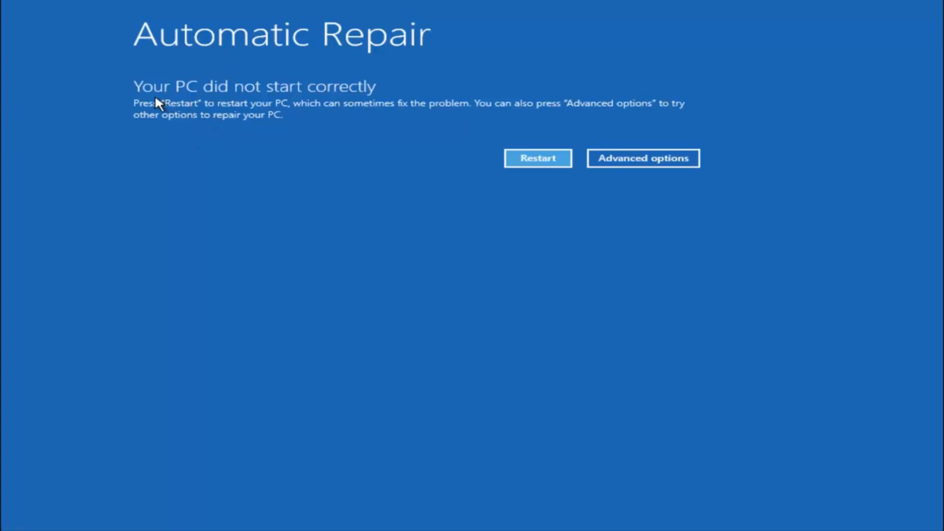
pyautogui.moveTo(323, 106)
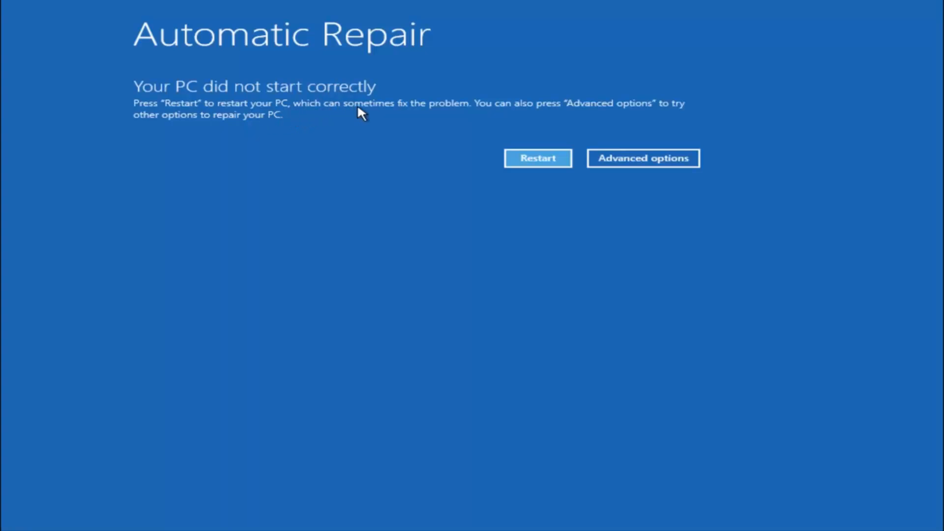
pyautogui.moveTo(451, 95)
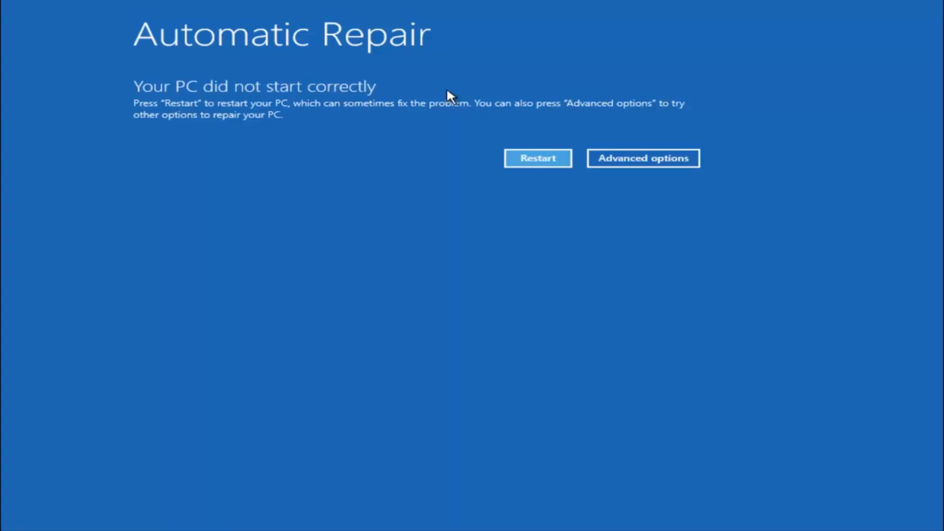
pyautogui.moveTo(430, 104)
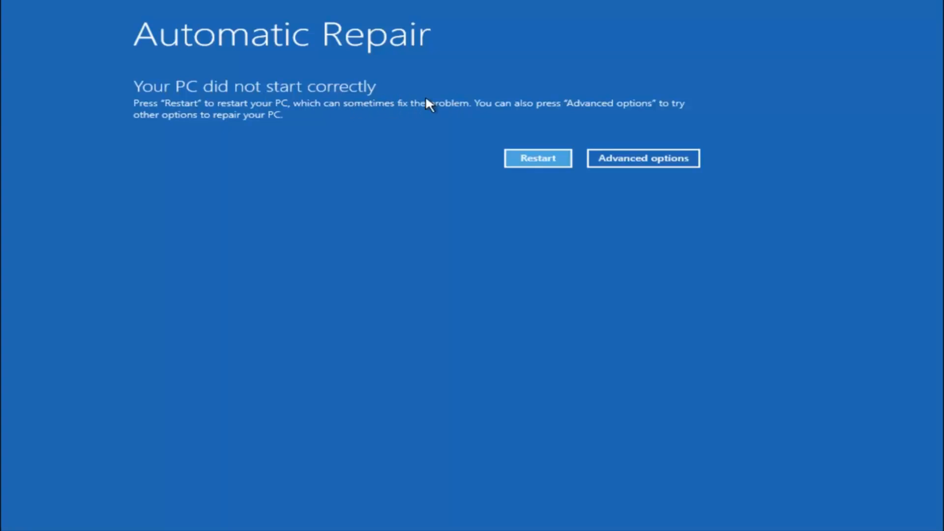
pyautogui.moveTo(482, 113)
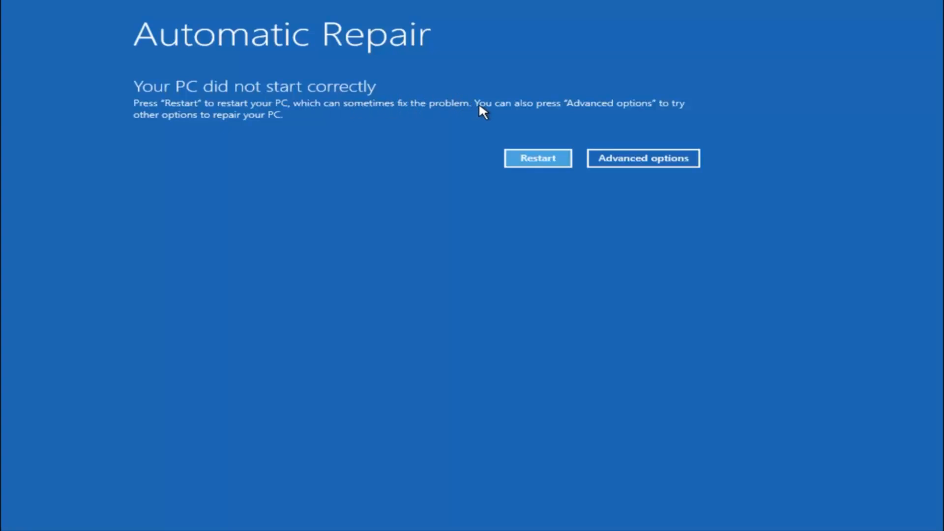
pyautogui.moveTo(606, 109)
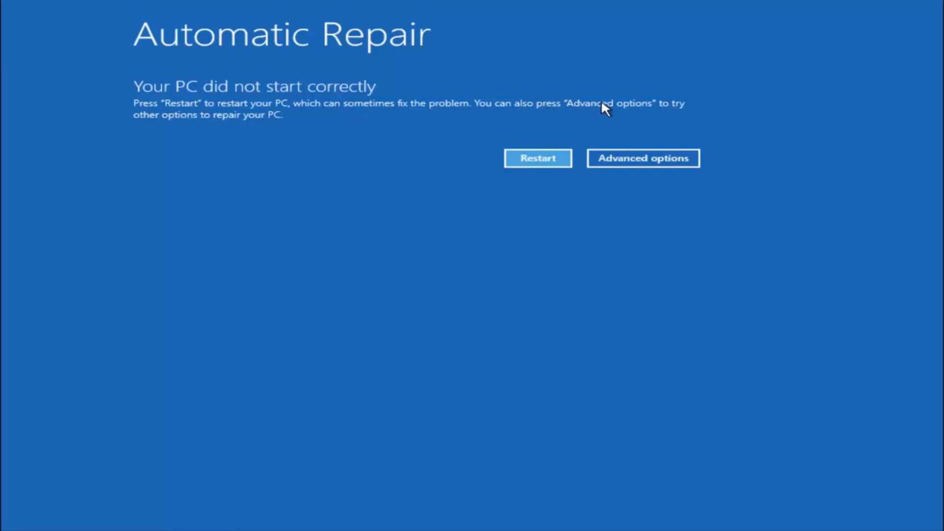
pyautogui.moveTo(306, 128)
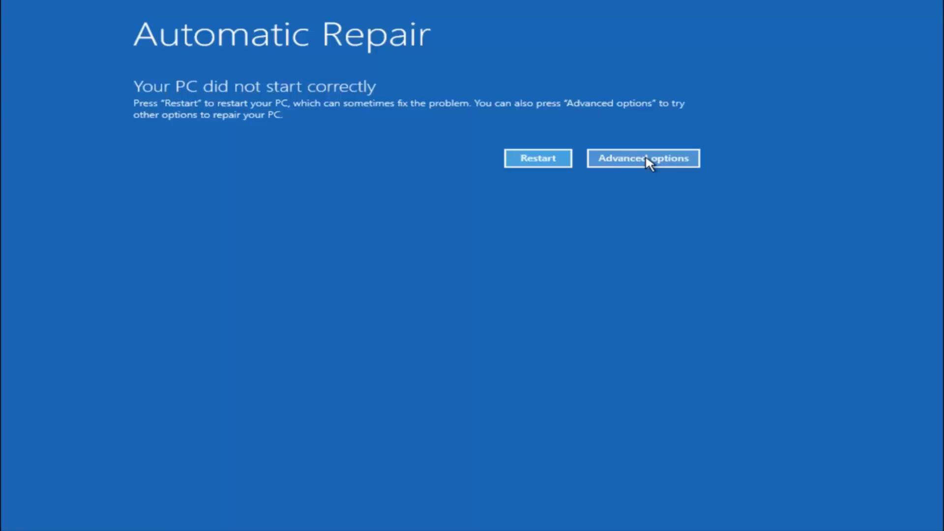
pyautogui.moveTo(627, 164)
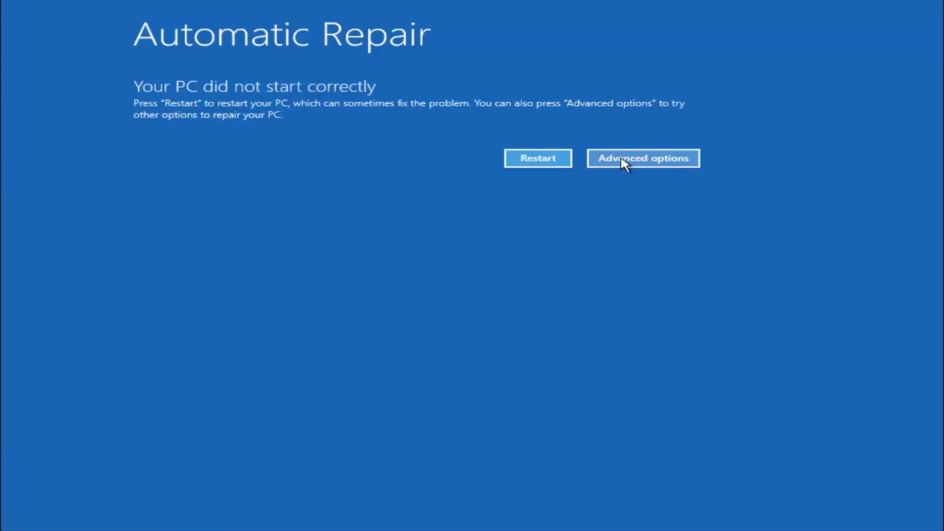
pyautogui.moveTo(643, 160)
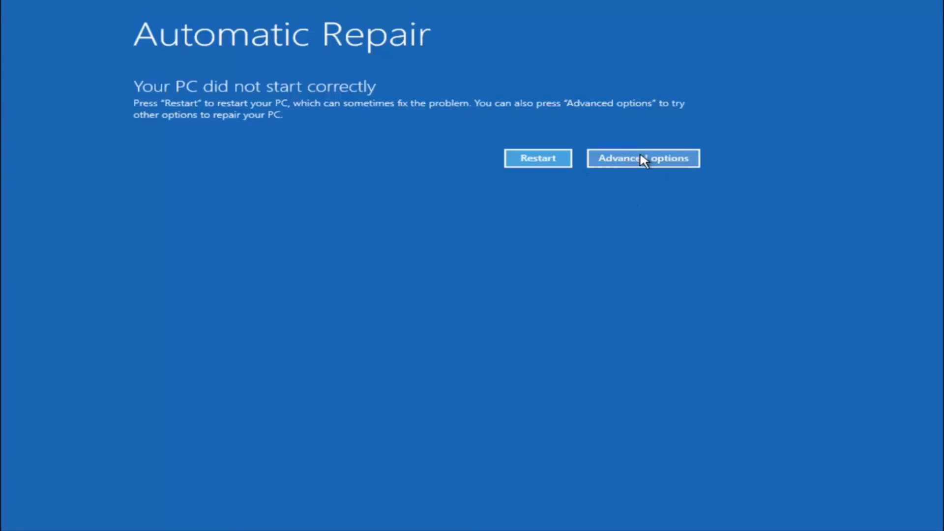
# - Go through Advanced options and Troubleshoot toward the advanced recovery tools
pyautogui.click(642, 158)
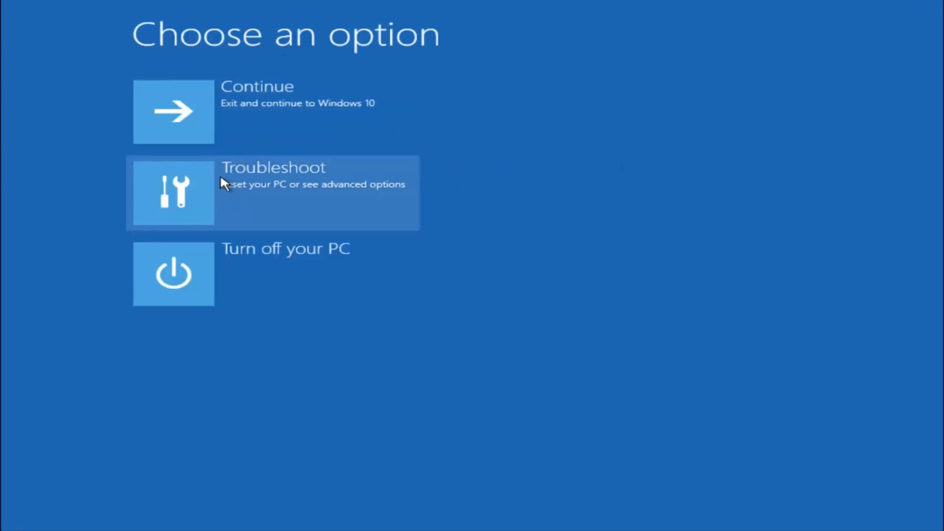
pyautogui.click(272, 193)
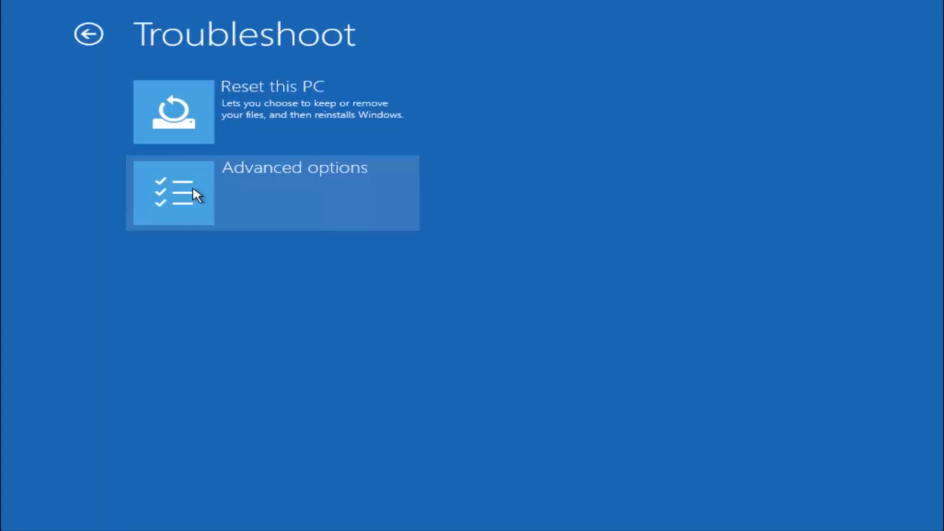
pyautogui.moveTo(184, 264)
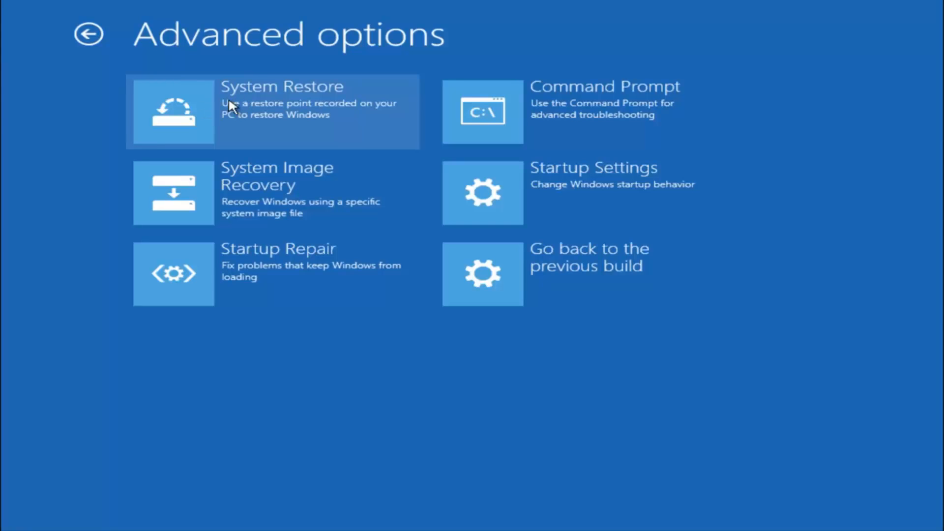
# - Launch the System Restore wizard from the advanced tools
pyautogui.click(271, 111)
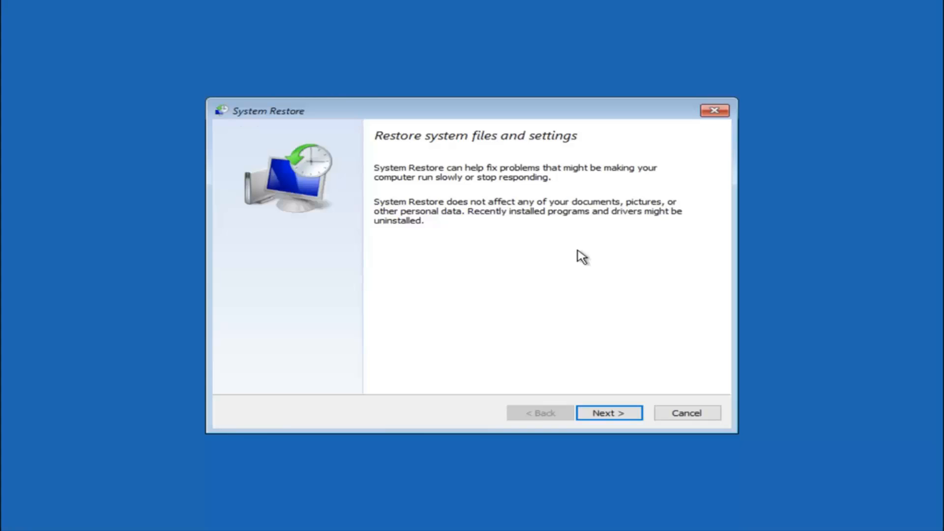
pyautogui.moveTo(495, 189)
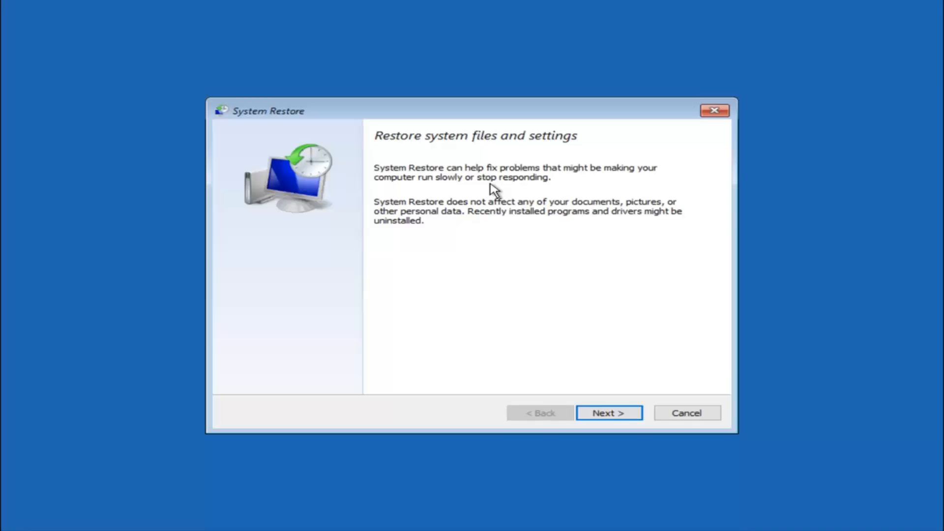
pyautogui.moveTo(451, 199)
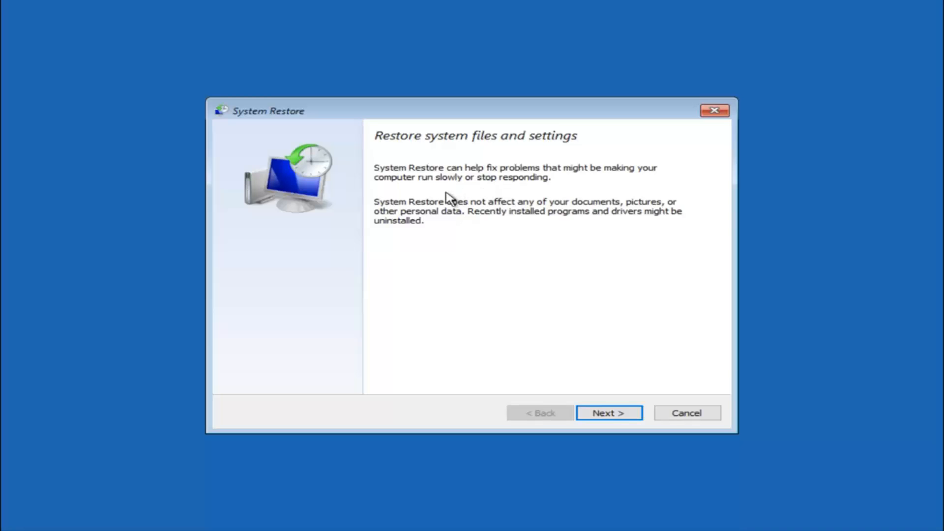
pyautogui.moveTo(547, 209)
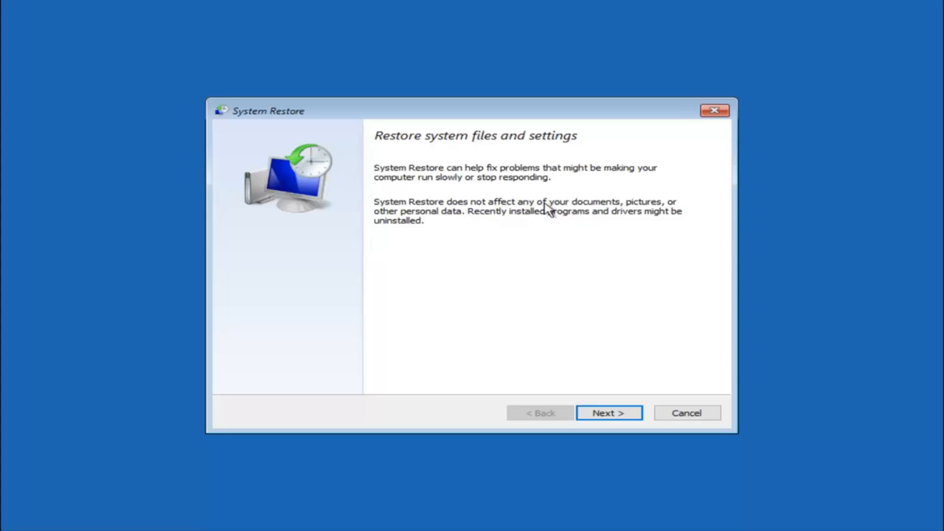
pyautogui.moveTo(478, 227)
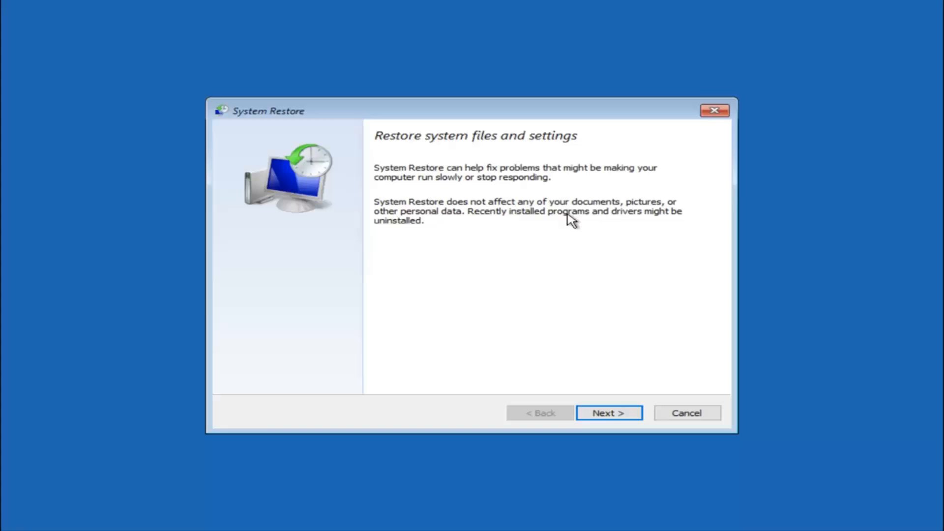
pyautogui.moveTo(403, 244)
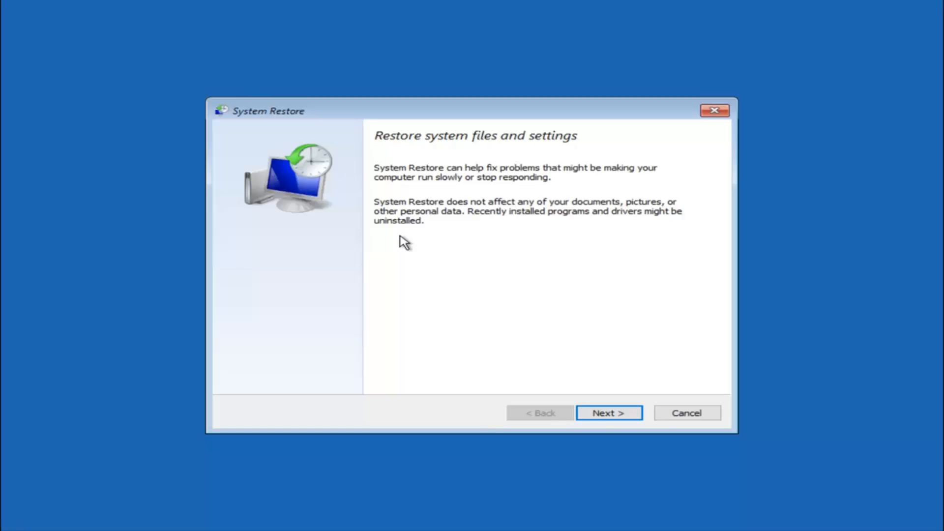
pyautogui.moveTo(608, 412)
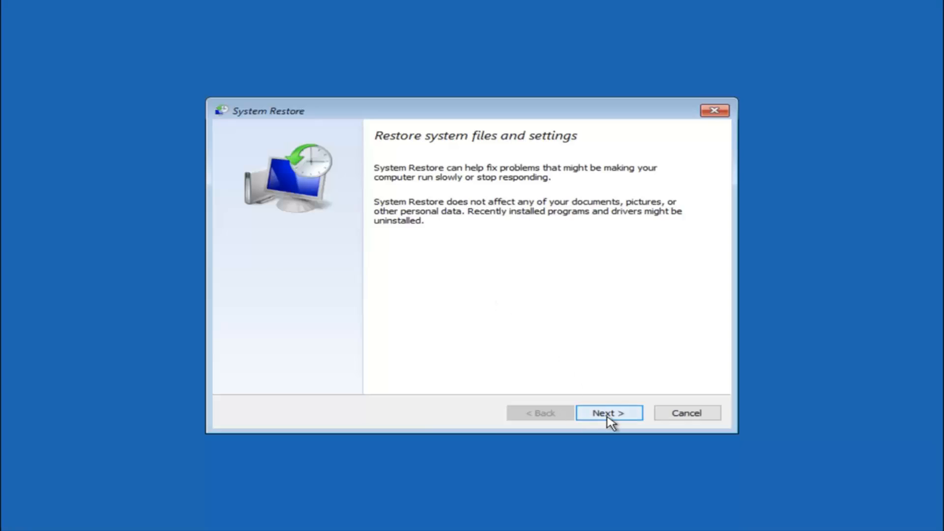
# - Advance to the restore point list and select the 10/5/2016 'before update' point
pyautogui.click(608, 412)
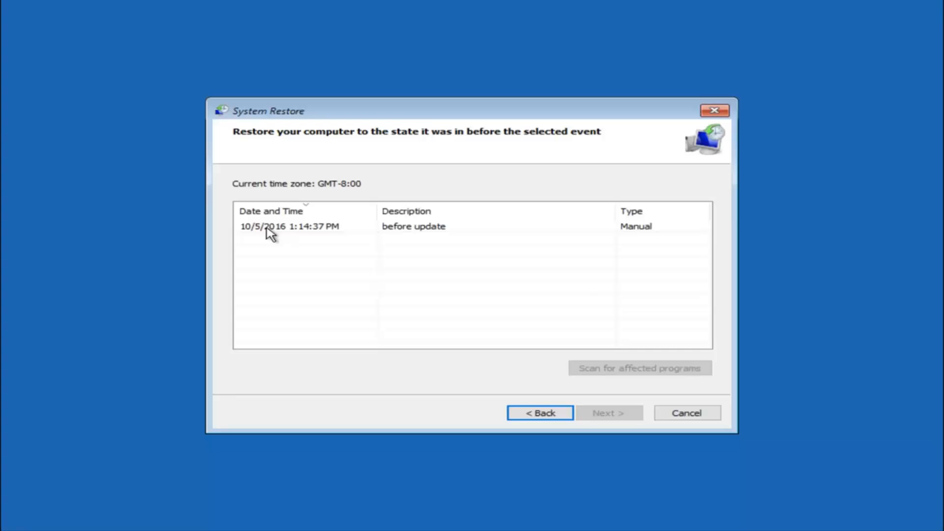
pyautogui.click(289, 226)
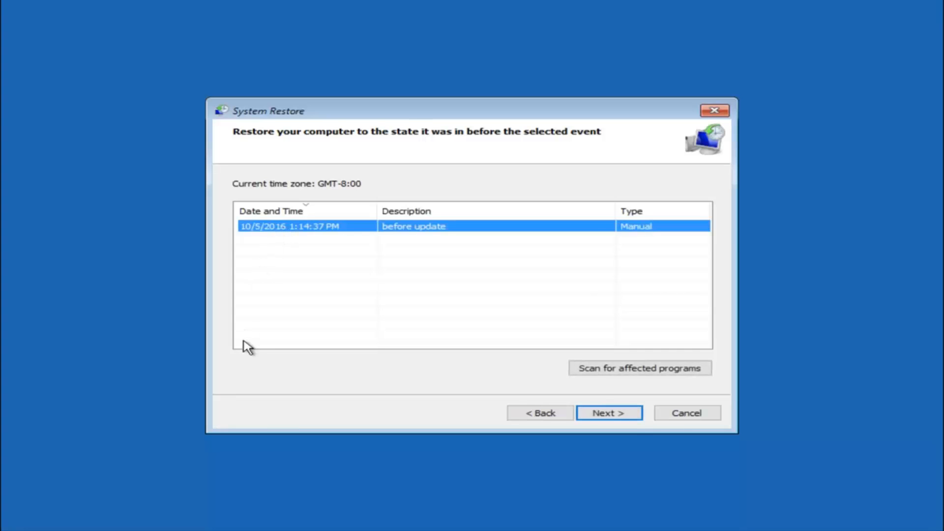
pyautogui.moveTo(238, 340)
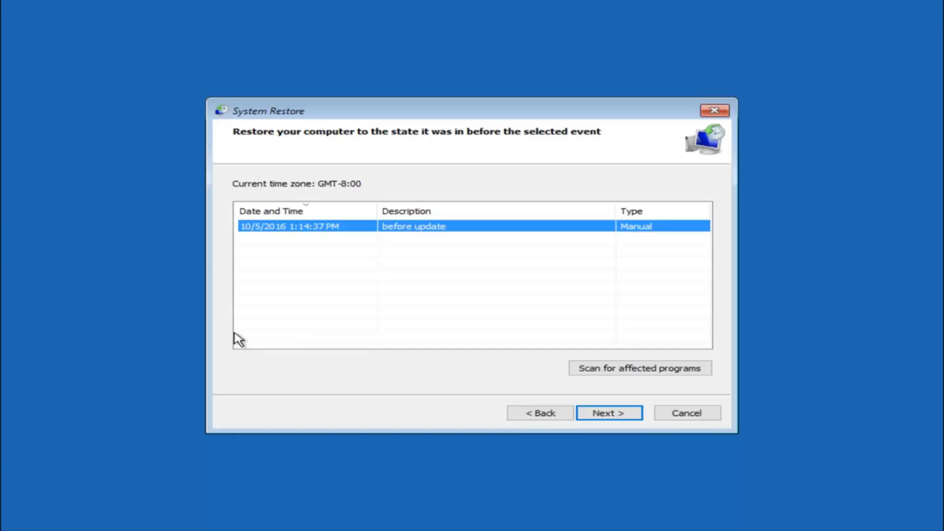
pyautogui.moveTo(301, 227)
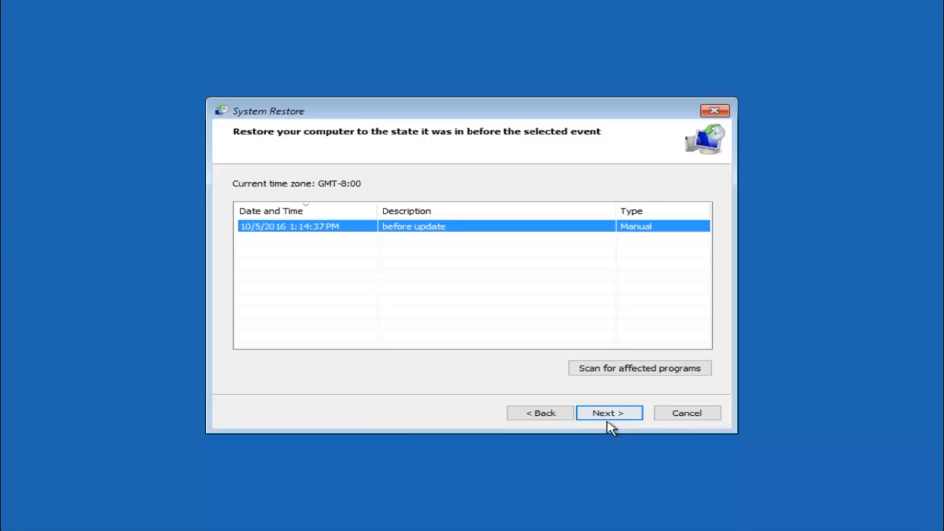
pyautogui.click(608, 413)
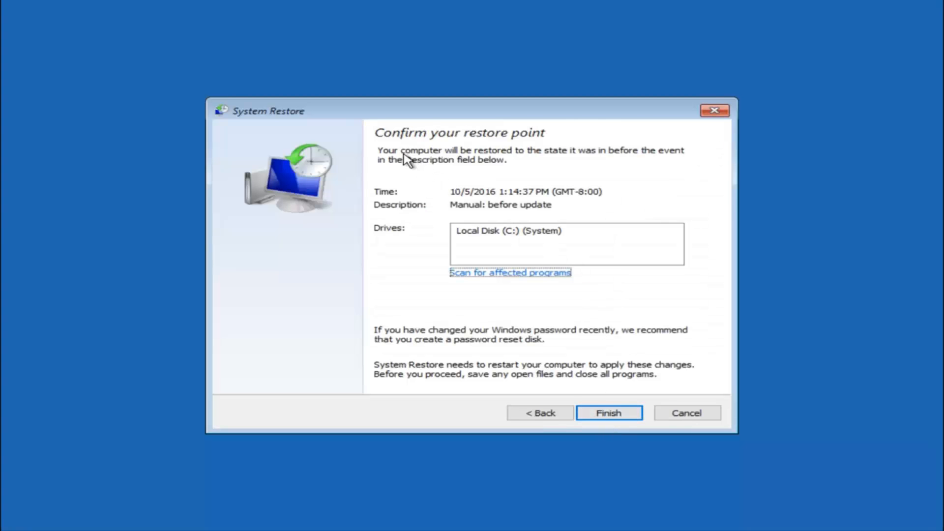
pyautogui.moveTo(590, 197)
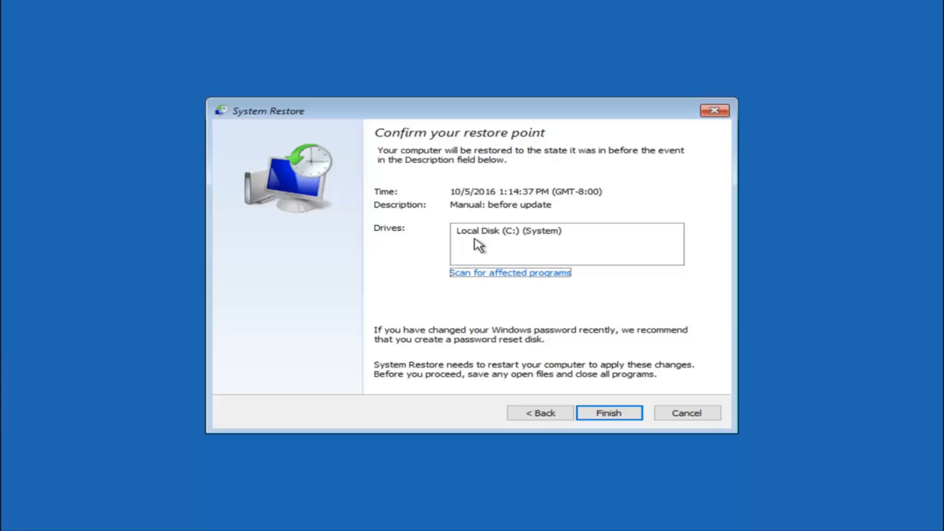
pyautogui.moveTo(487, 241)
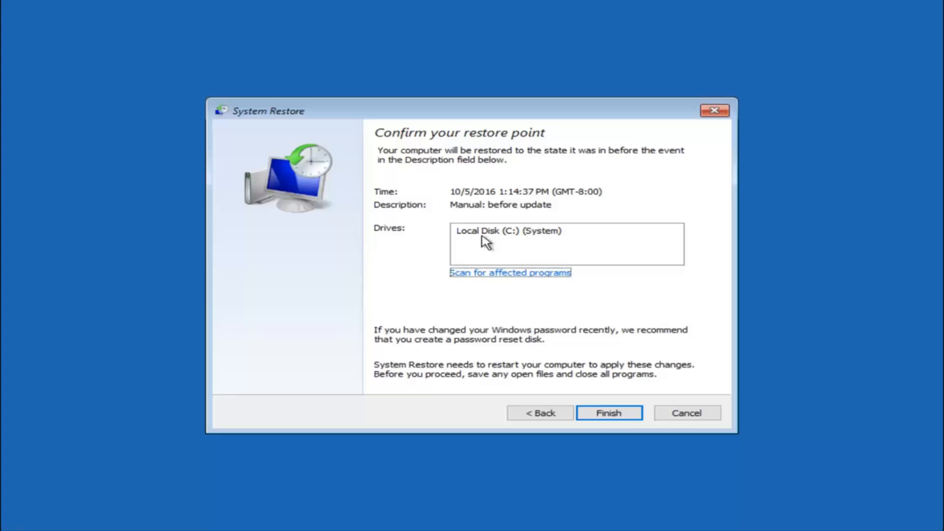
pyautogui.moveTo(346, 323)
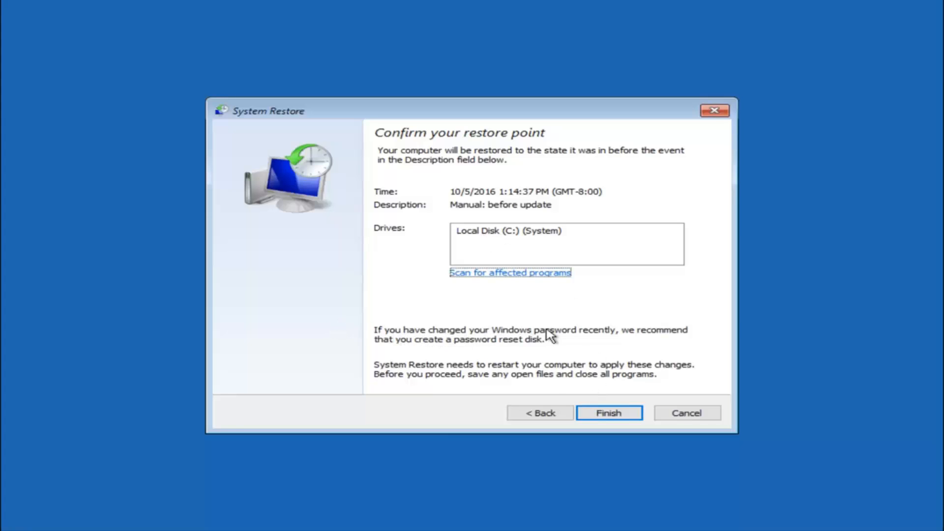
pyautogui.moveTo(421, 351)
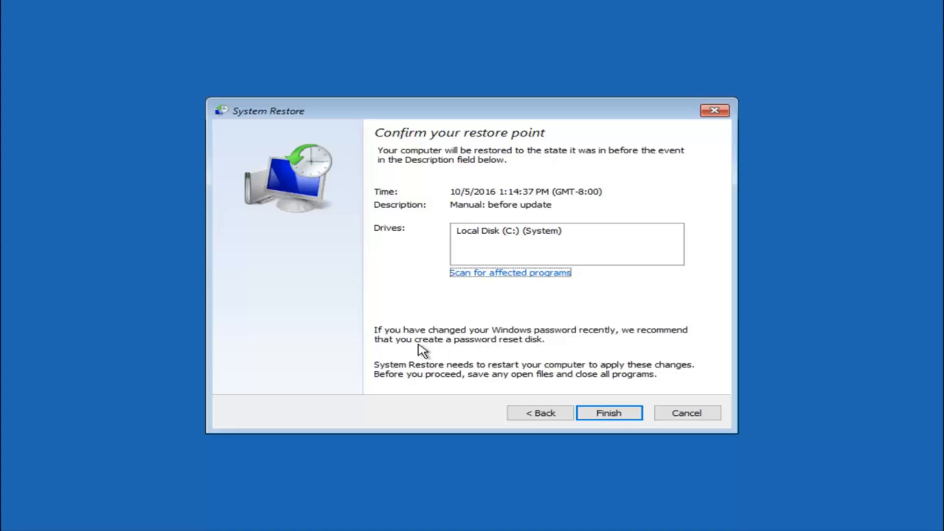
pyautogui.moveTo(504, 348)
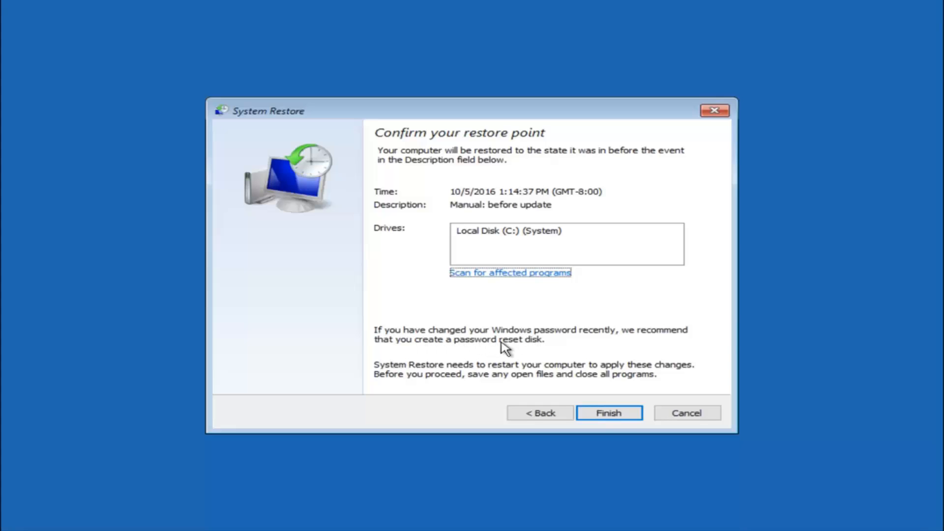
pyautogui.moveTo(537, 318)
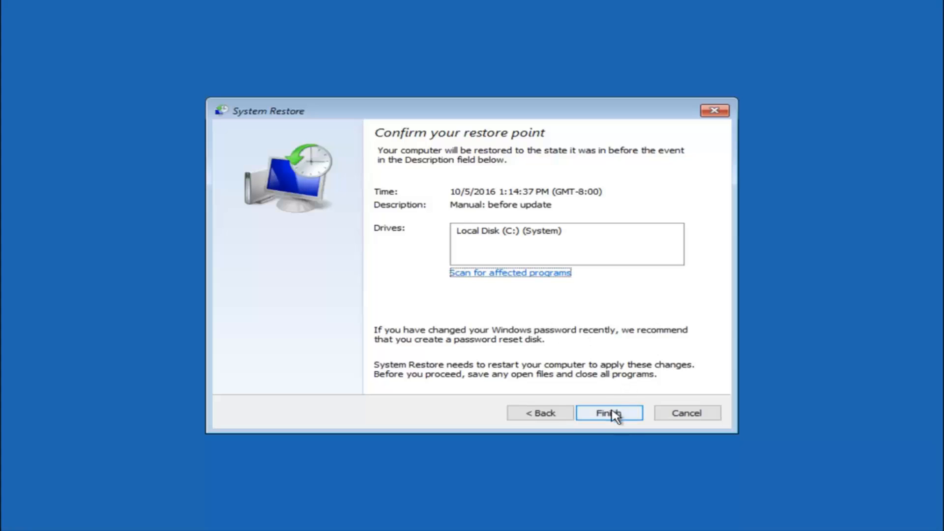
# - Finish the wizard and confirm the uninterruptible restore to the 10/5/2016 point
pyautogui.click(609, 413)
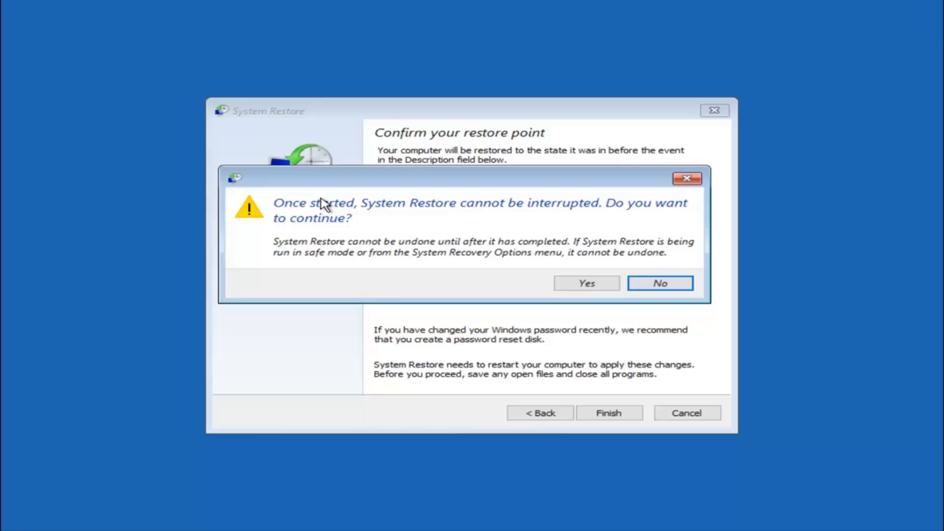
pyautogui.moveTo(332, 234)
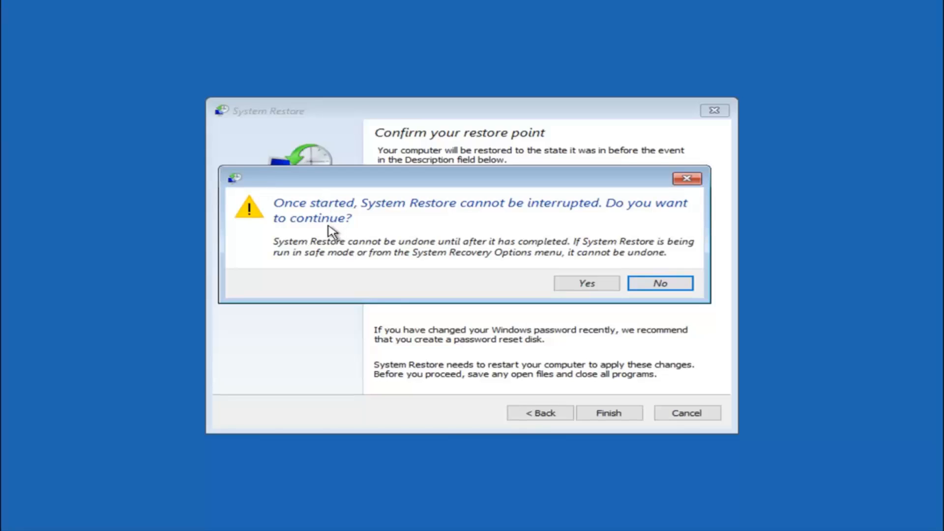
pyautogui.moveTo(322, 235)
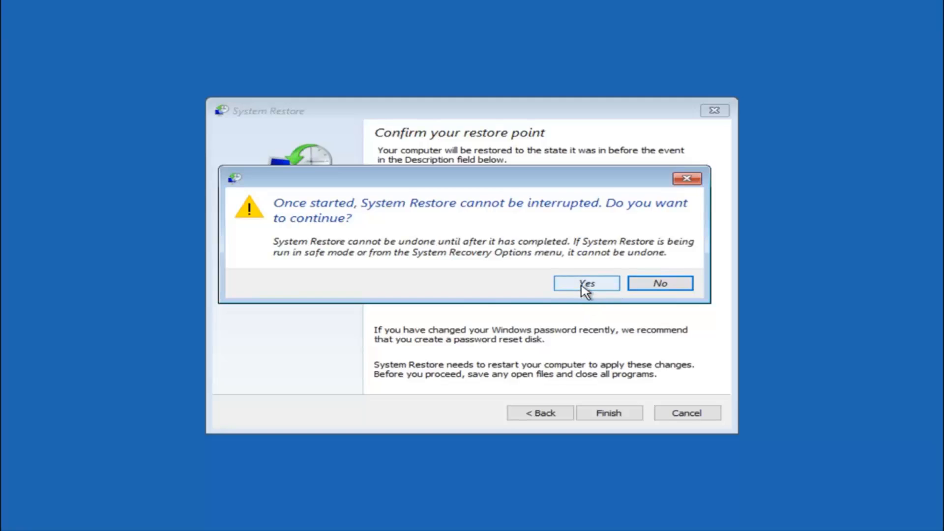
pyautogui.click(586, 283)
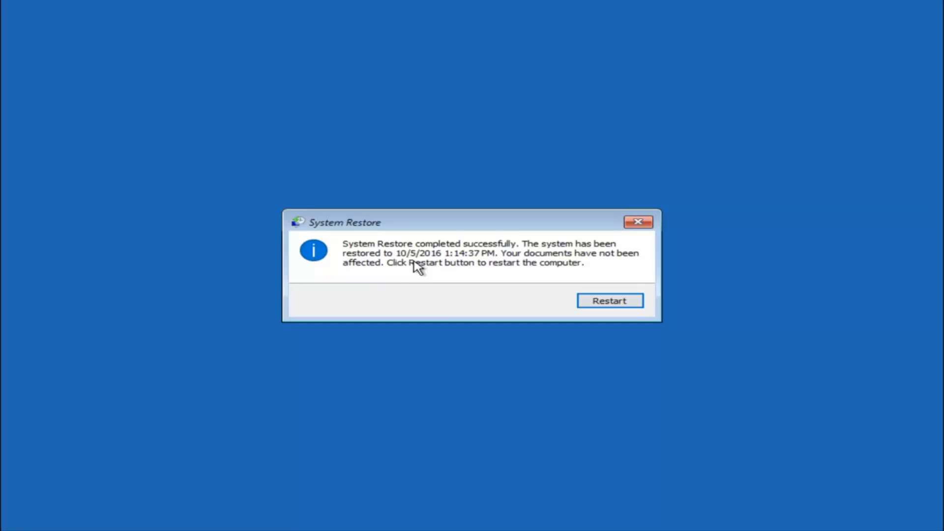
pyautogui.moveTo(544, 263)
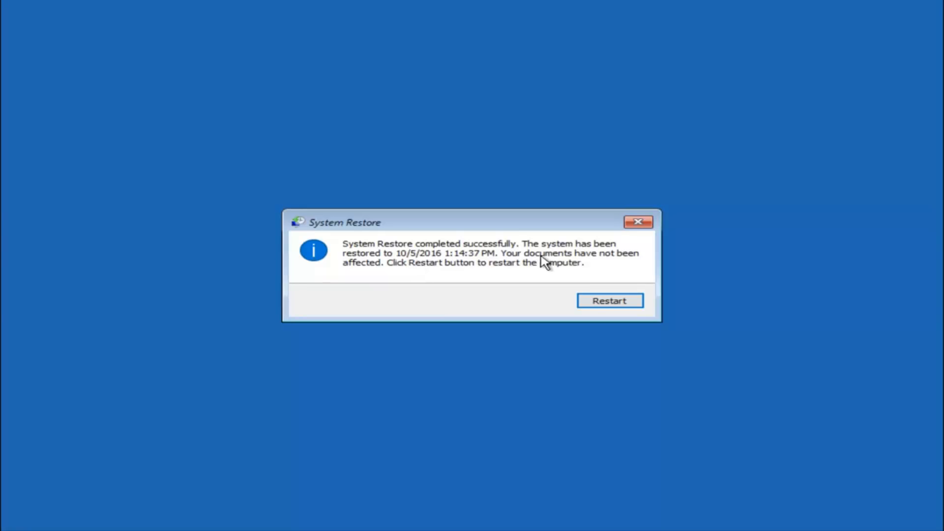
pyautogui.moveTo(470, 268)
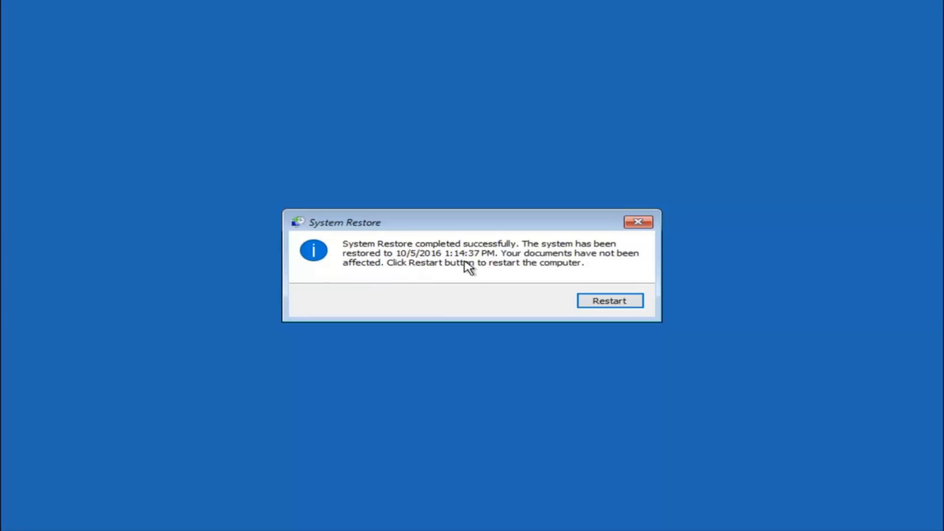
pyautogui.moveTo(551, 258)
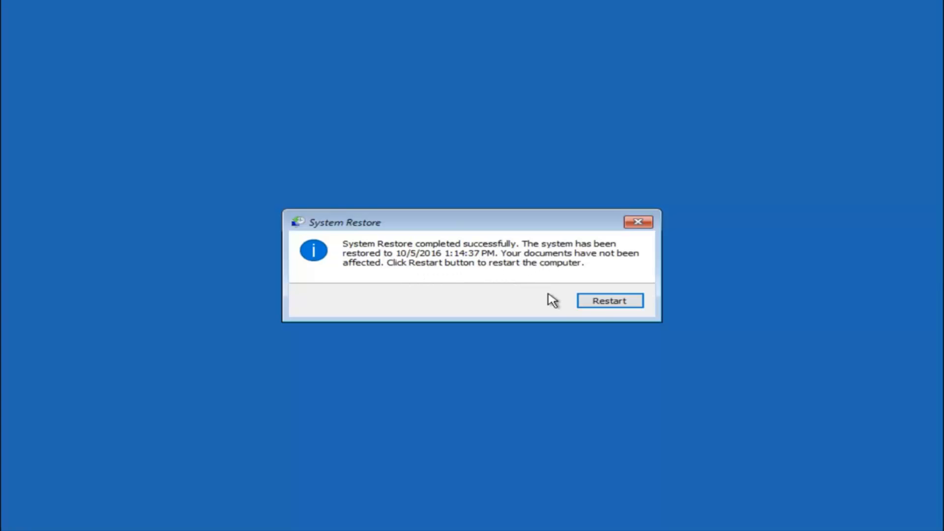
# - Restart the computer after System Restore completes successfully
pyautogui.click(610, 301)
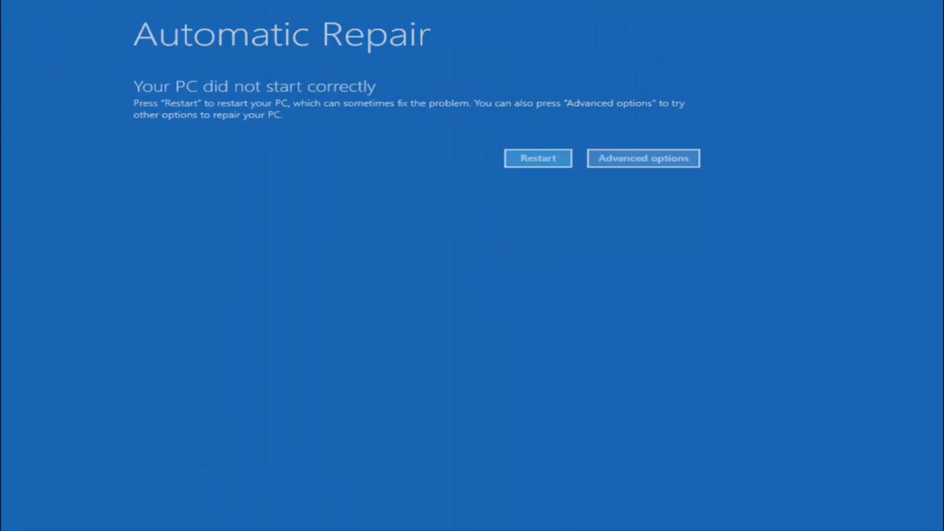
# - Navigate from the failed-start notice to the advanced tools and run Startup Repair
pyautogui.click(642, 157)
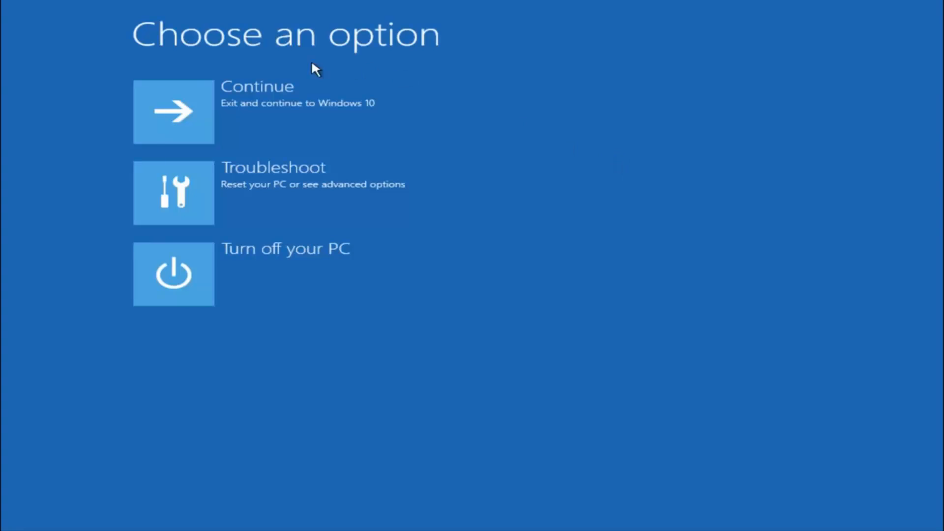
pyautogui.moveTo(271, 187)
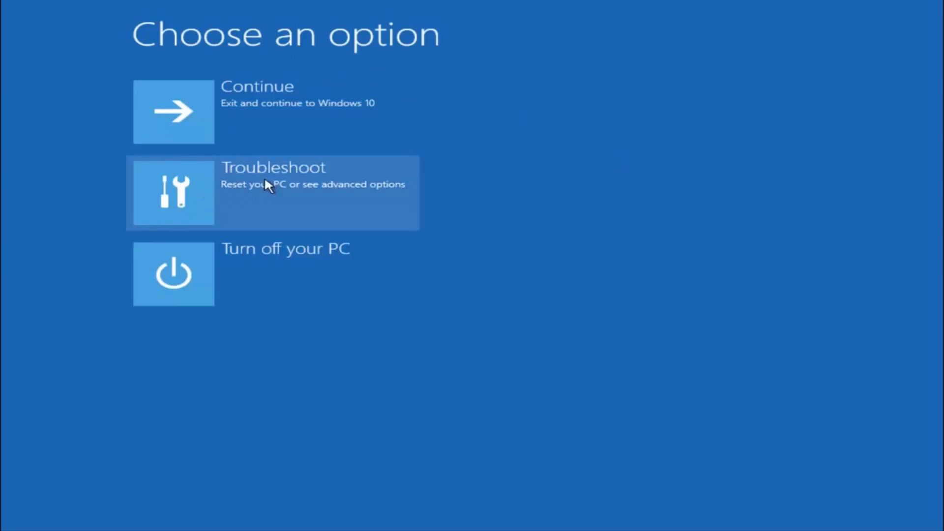
pyautogui.click(273, 193)
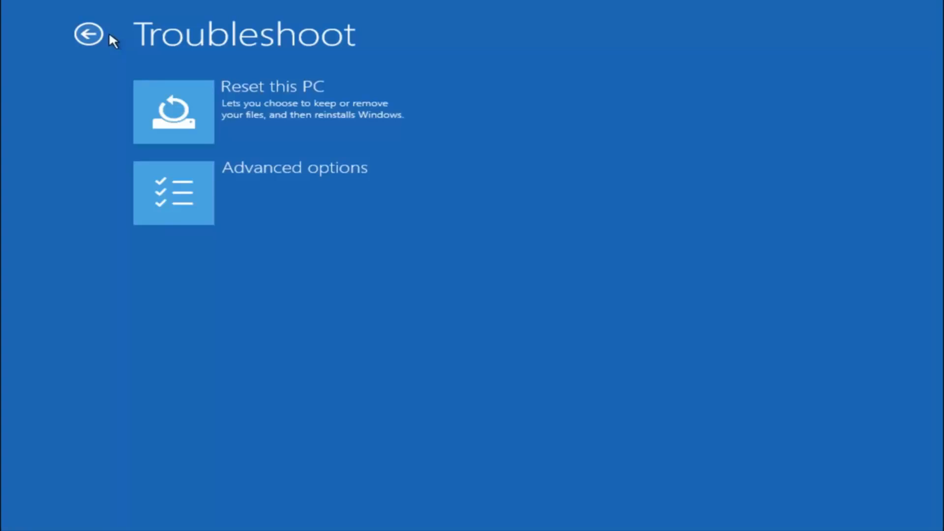
pyautogui.moveTo(234, 195)
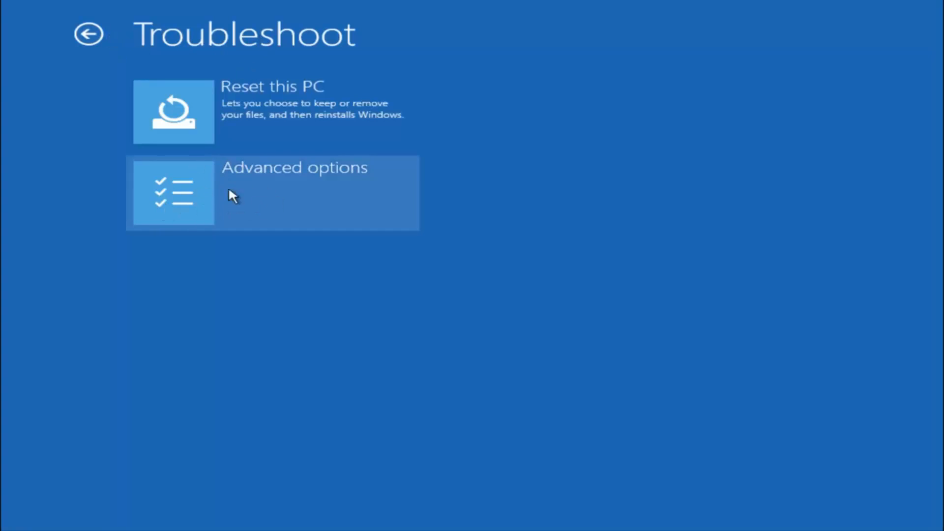
pyautogui.click(272, 193)
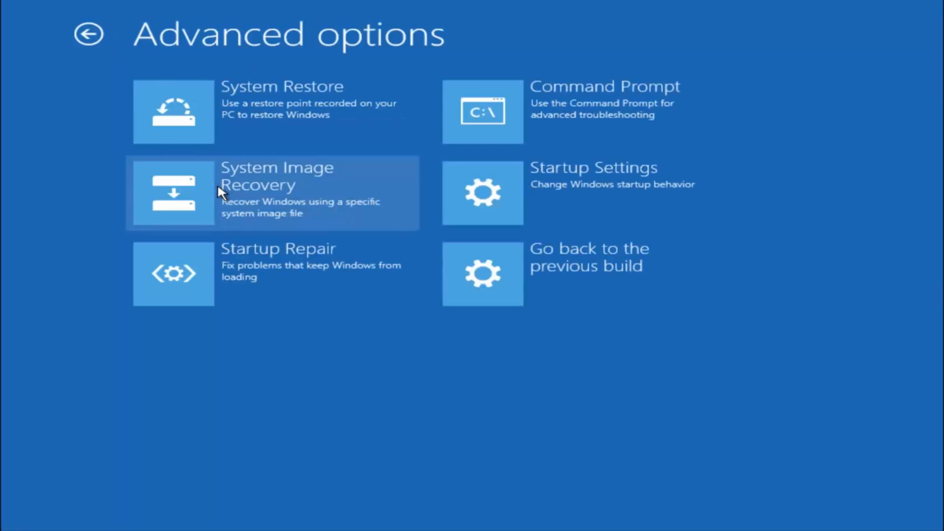
pyautogui.moveTo(181, 241)
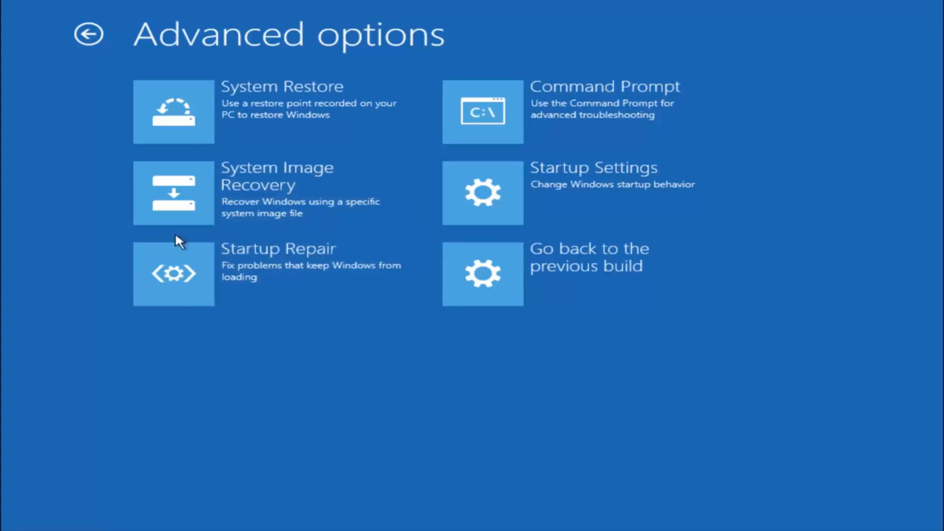
pyautogui.moveTo(292, 263)
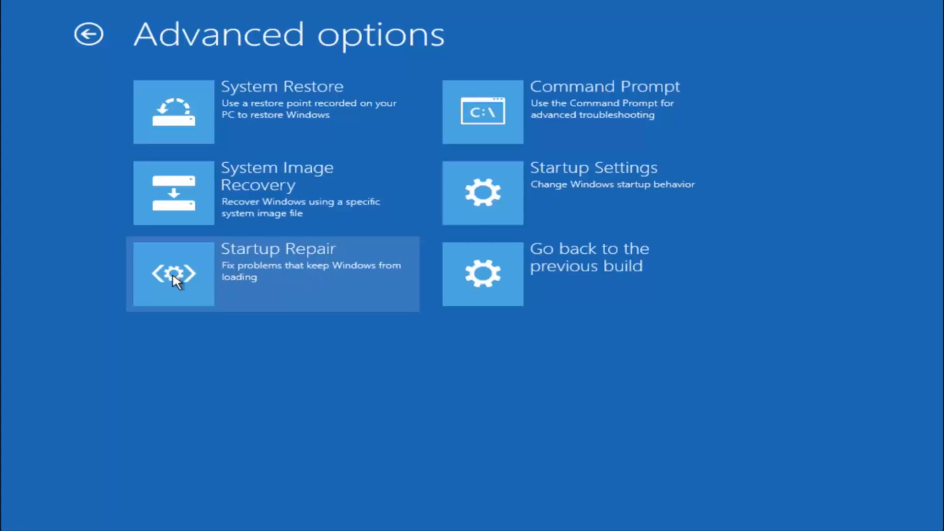
pyautogui.click(173, 274)
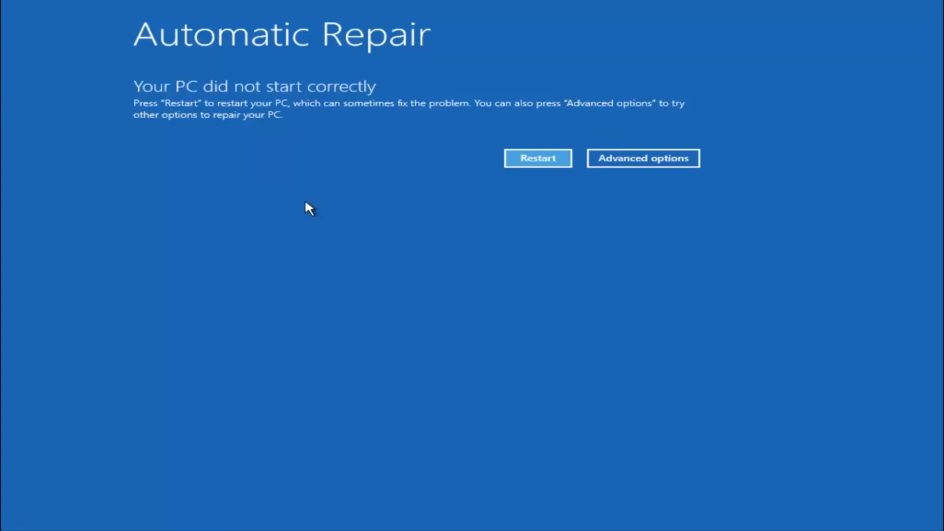
pyautogui.moveTo(632, 168)
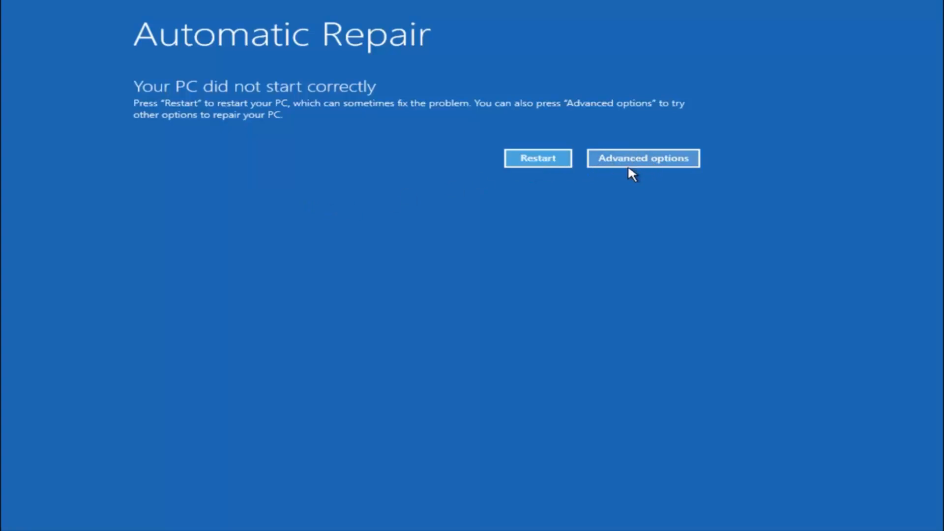
# - Navigate from the failed-start notice to the advanced tools and launch Command Prompt
pyautogui.click(642, 158)
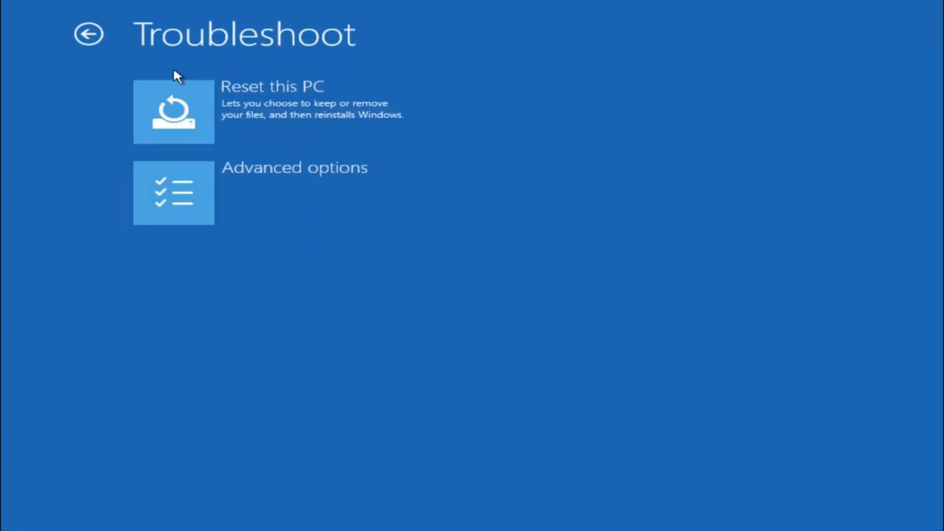
pyautogui.click(173, 193)
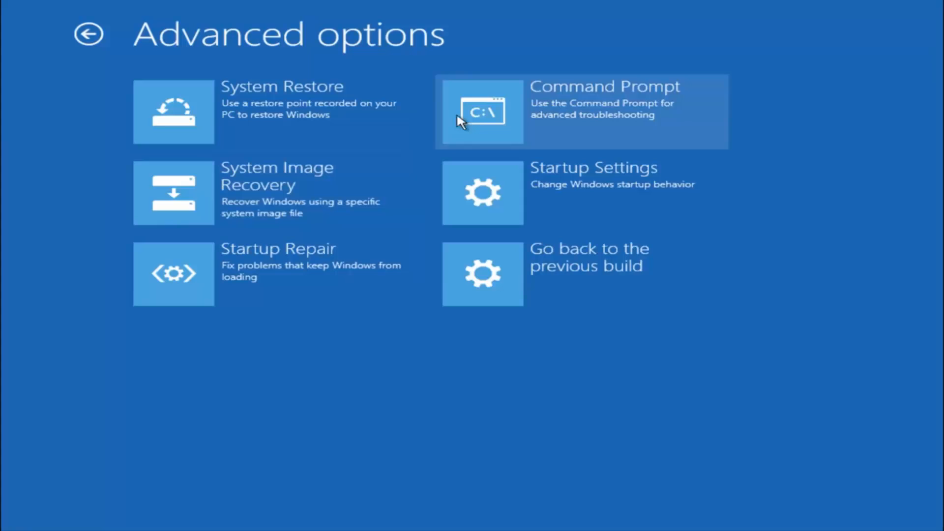
pyautogui.moveTo(563, 123)
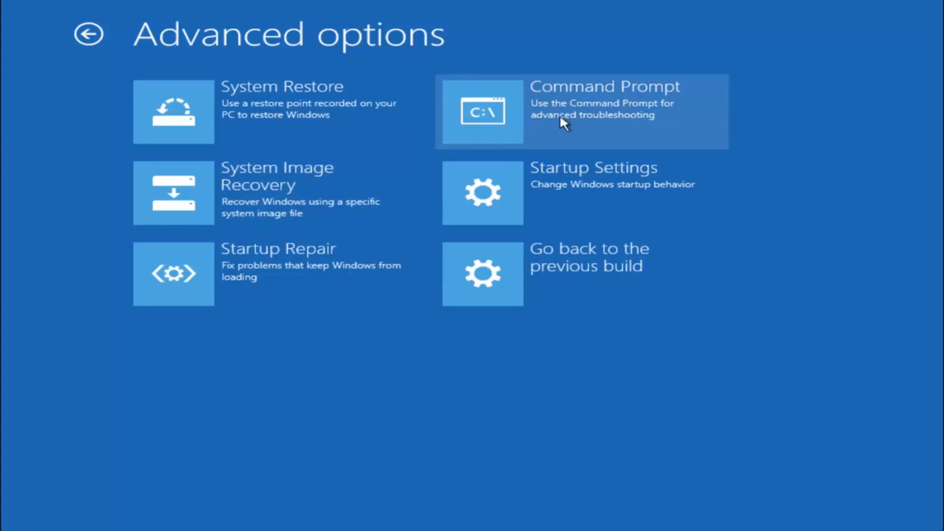
pyautogui.click(581, 111)
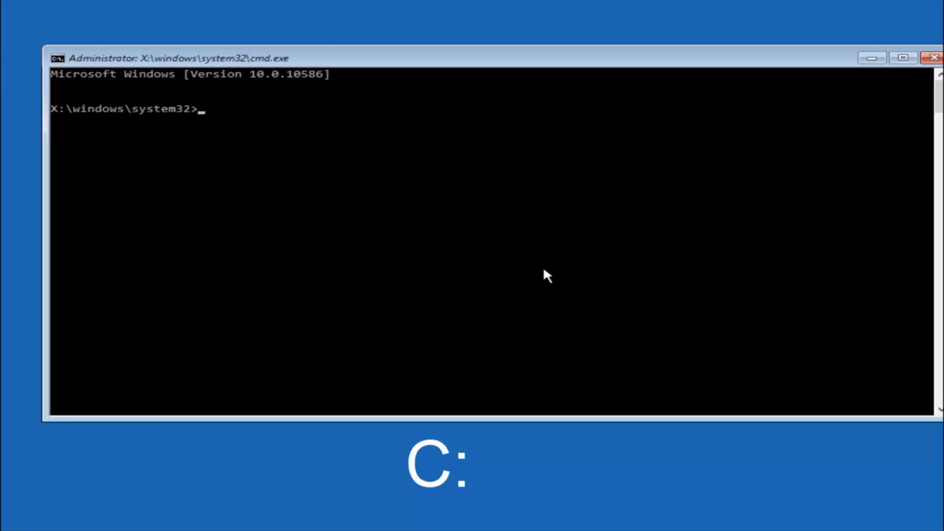
# - Switch to drive C: and list its root folders with dir
pyautogui.write('c:')
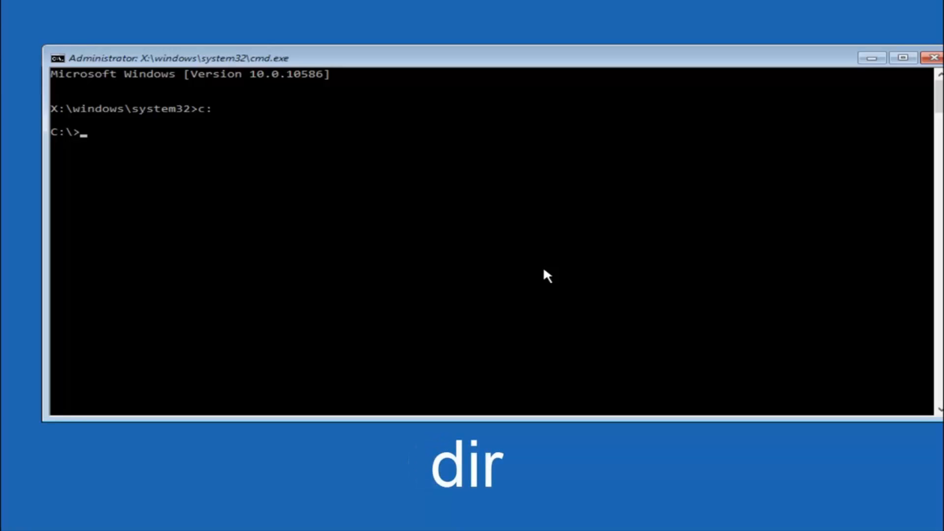
pyautogui.write('dir')
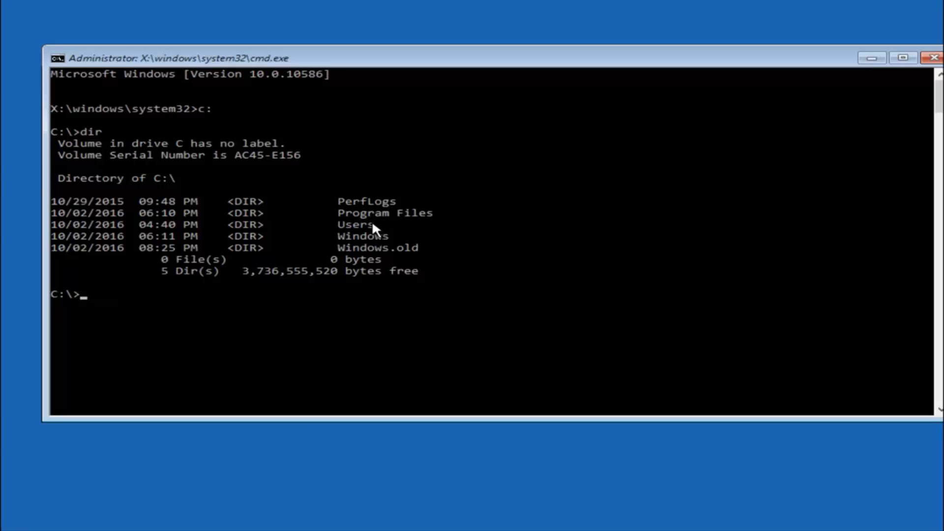
pyautogui.moveTo(372, 240)
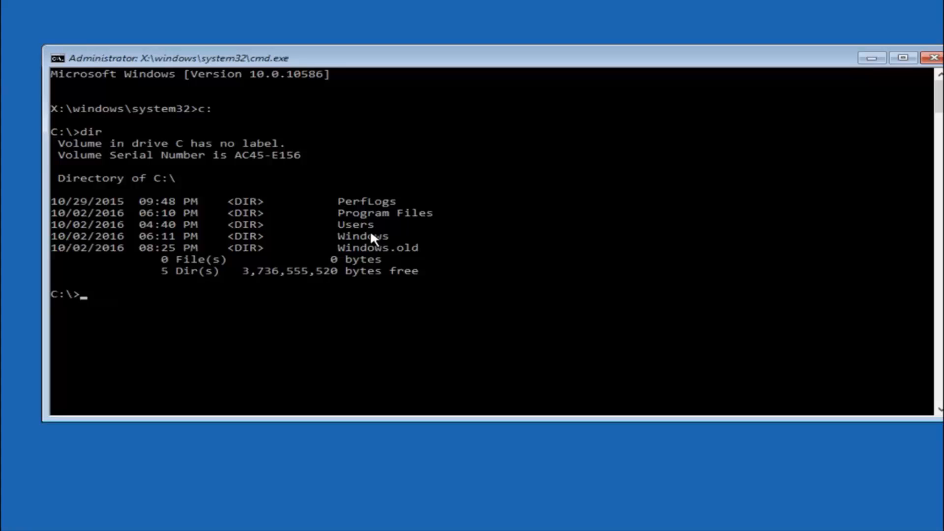
# - Change directory to \windows\system32\config on drive C
pyautogui.write('cd')
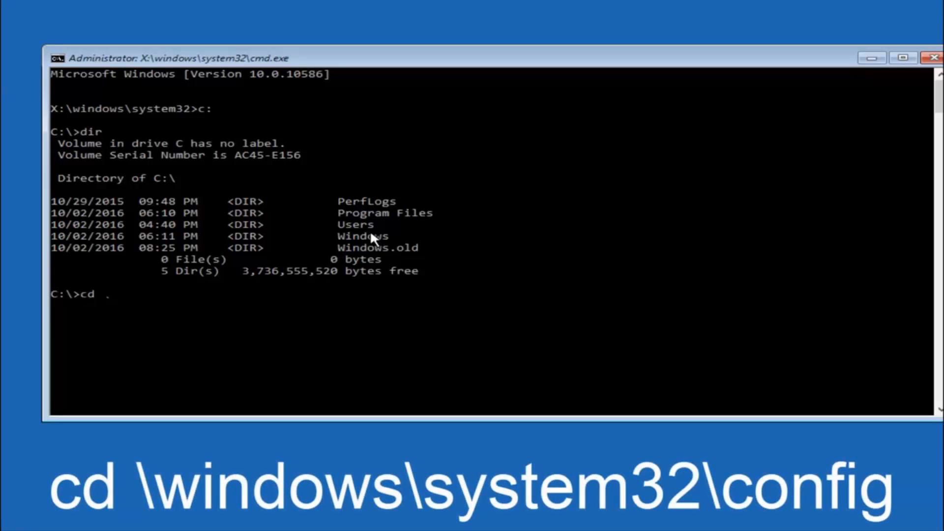
pyautogui.write('\\windows')
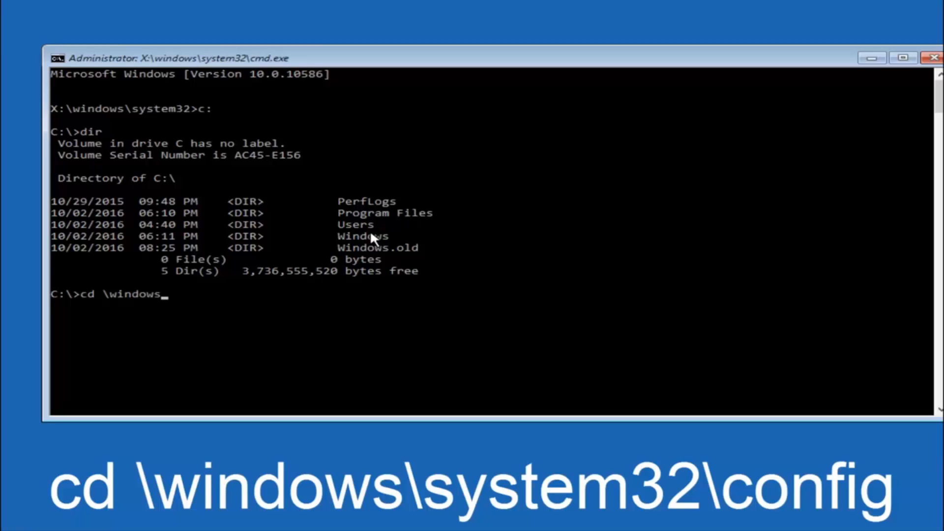
pyautogui.write('\\syst')
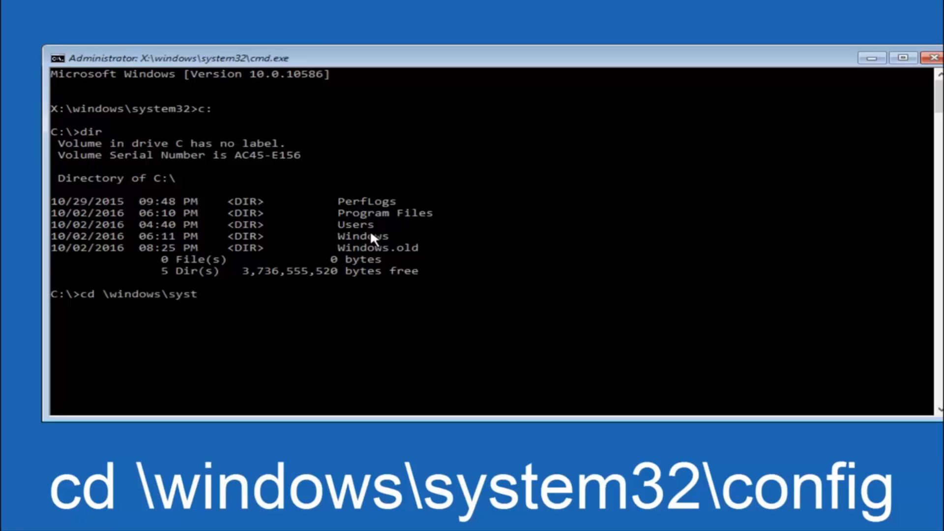
pyautogui.write('em32')
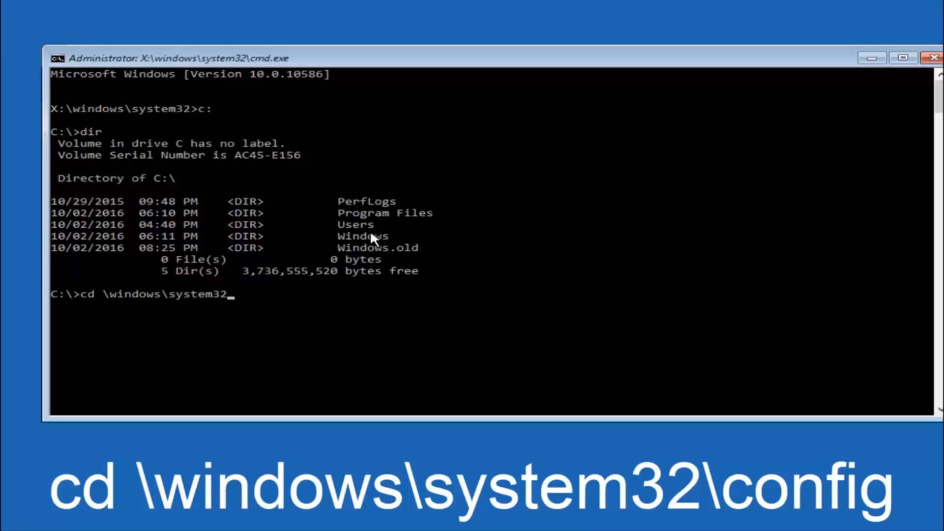
pyautogui.write('\\config')
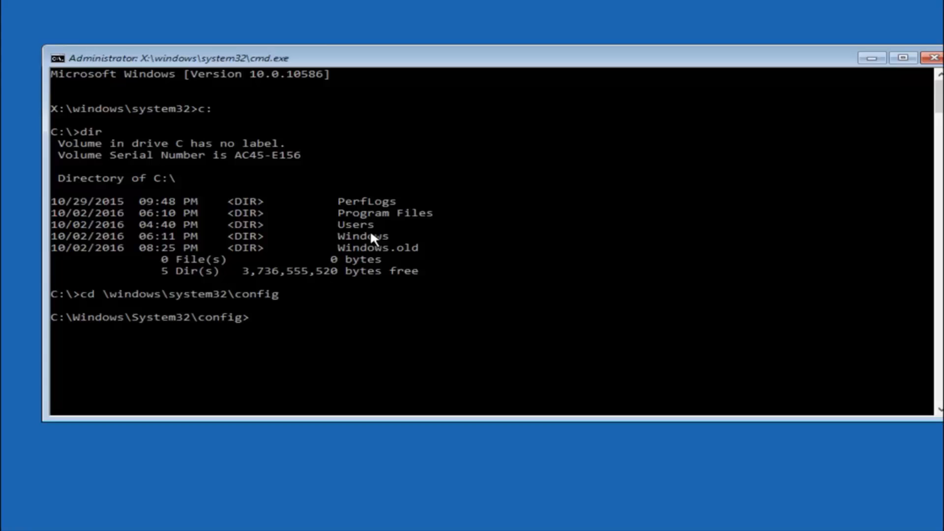
# - Enter the md backup command to create a backup folder in config
pyautogui.write('md')
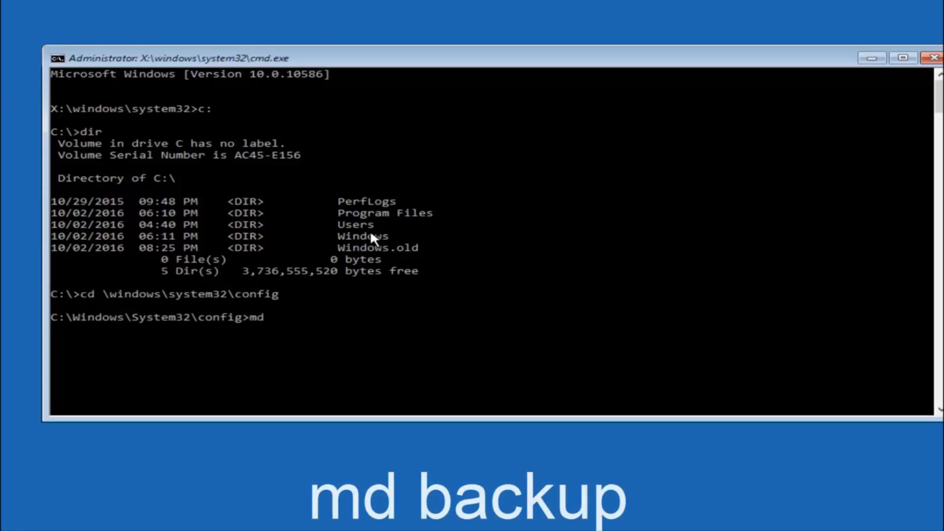
pyautogui.write('backup')
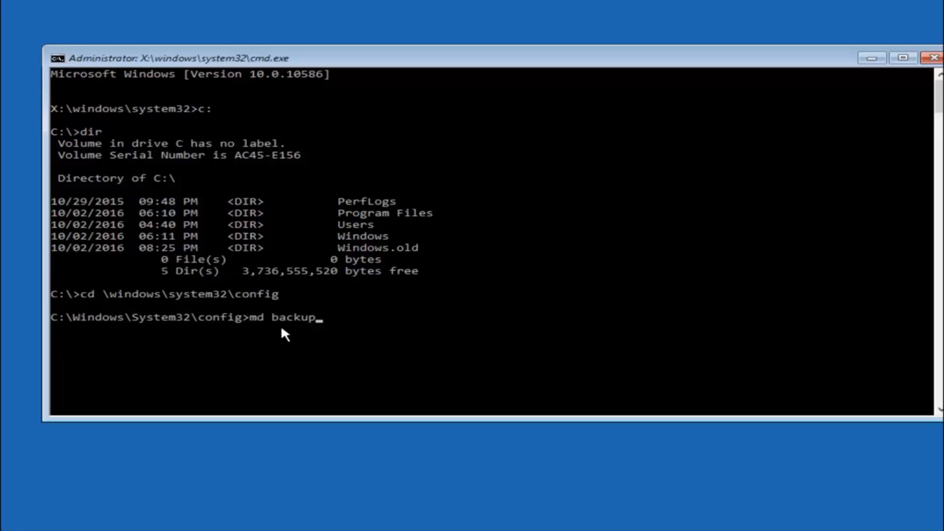
pyautogui.moveTo(288, 326)
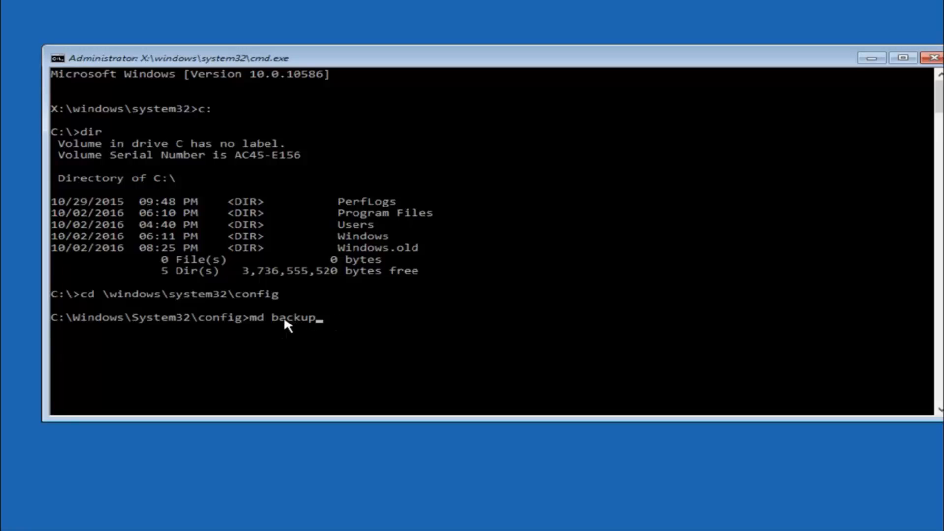
pyautogui.moveTo(330, 330)
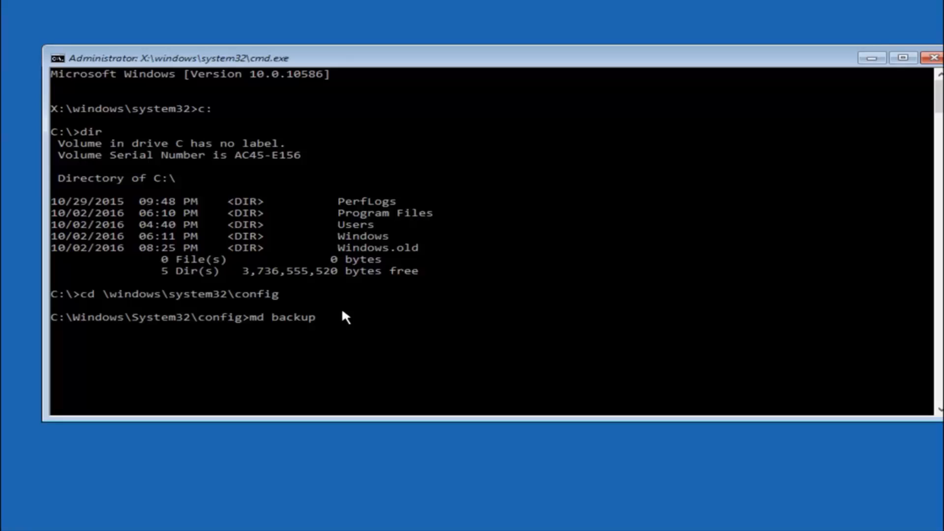
pyautogui.moveTo(346, 357)
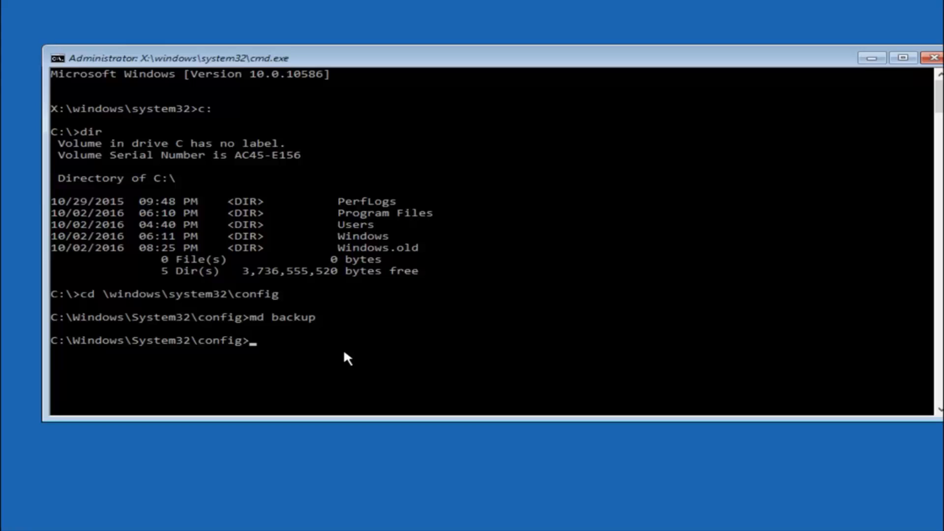
# - Run copy *.* backup1 to copy the ten hive files from config into backup1
pyautogui.write('copy')
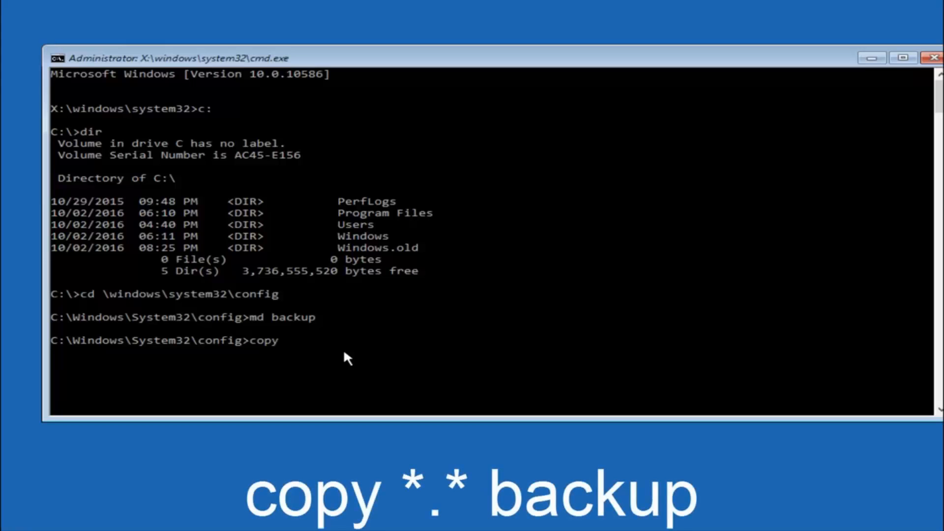
pyautogui.moveTo(171, 415)
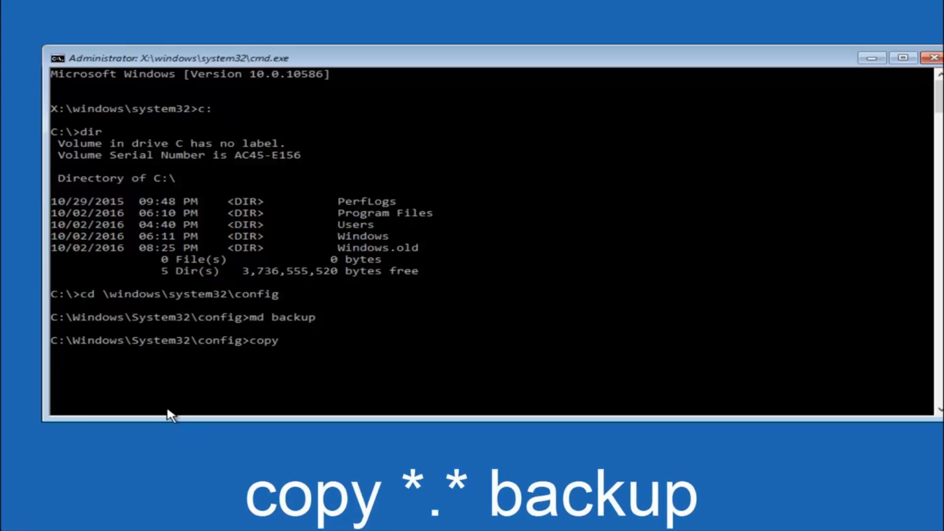
pyautogui.write('*')
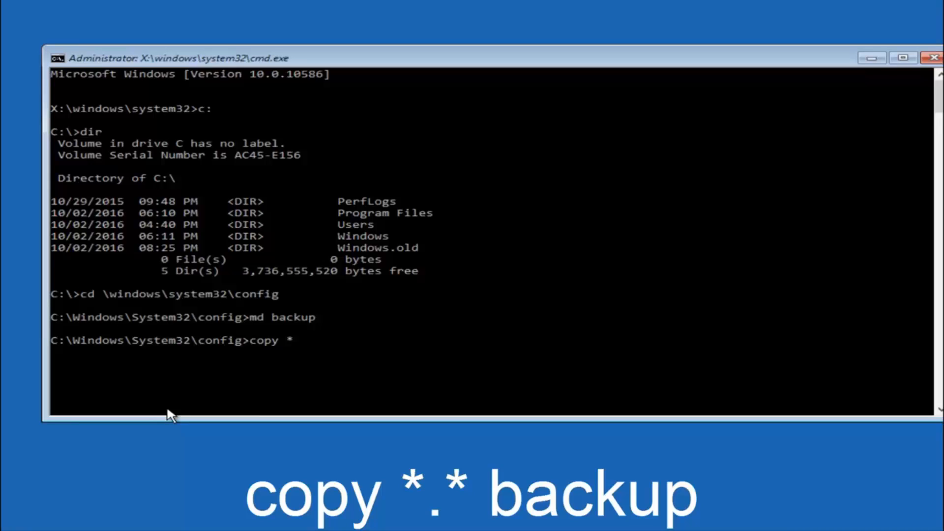
pyautogui.write('.*')
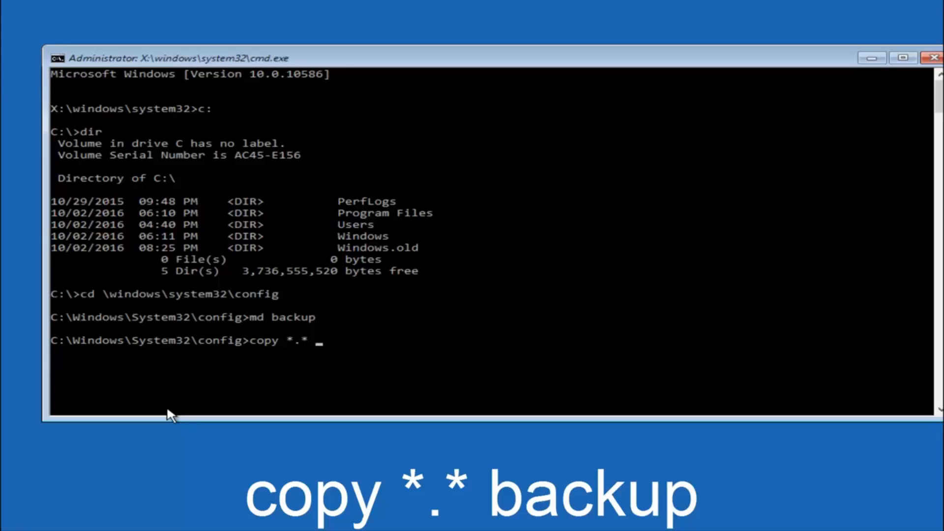
pyautogui.write('back')
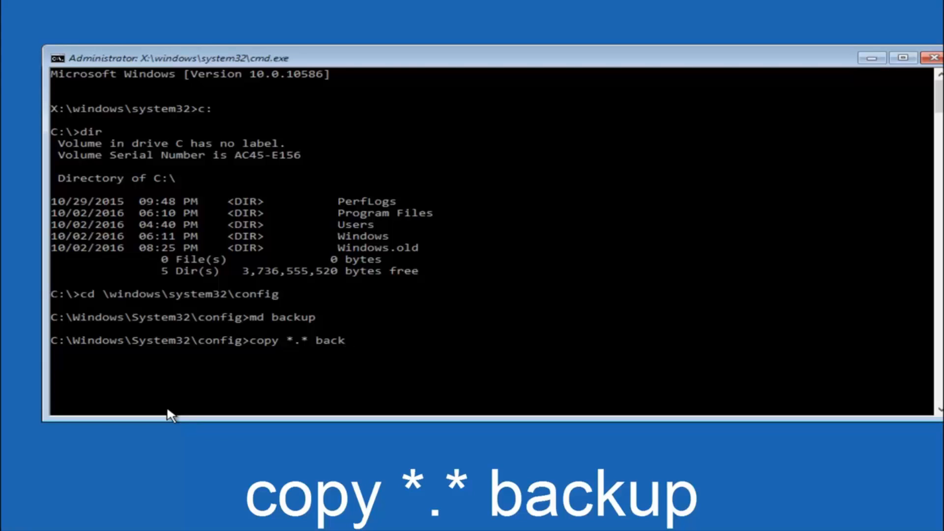
pyautogui.press('enter')
pyautogui.write('C')
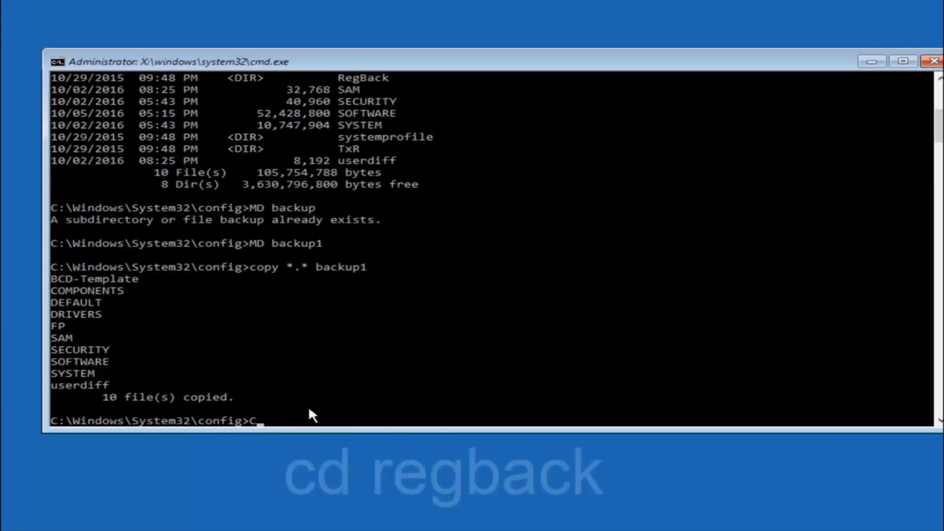
# - Change into the RegBack folder and list its five 0-byte hive files with dir
pyautogui.write('D r')
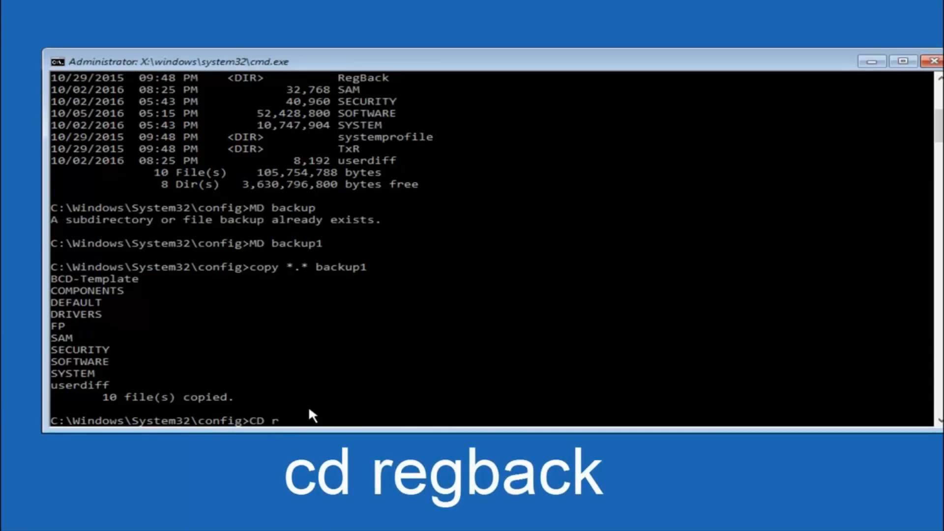
pyautogui.write('eg')
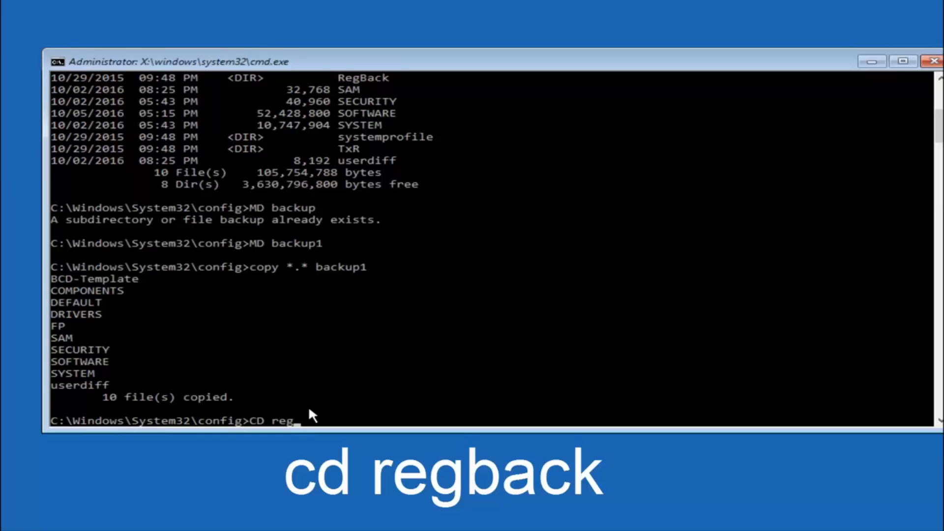
pyautogui.write('back')
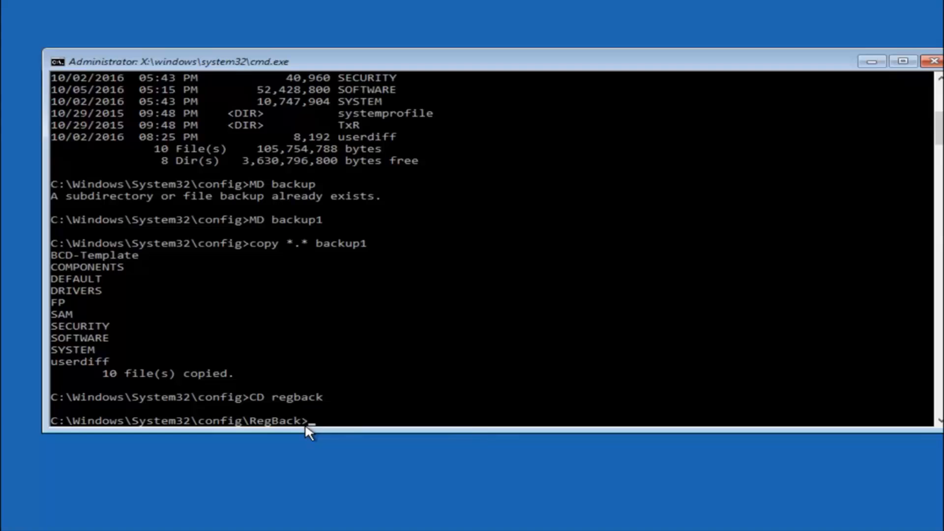
pyautogui.write('dir')
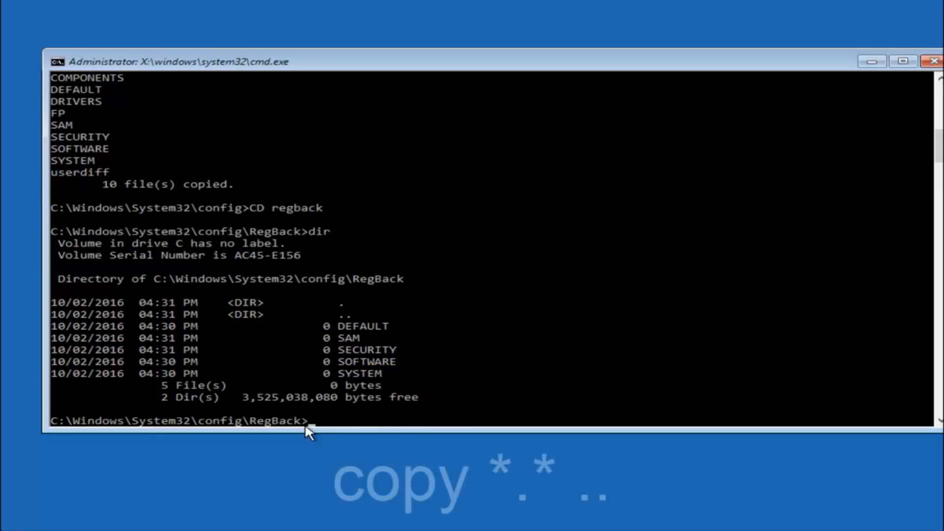
# - Run copy *.* .. from RegBack into config, answering A (All) to overwrite existing hives
pyautogui.write('copy')
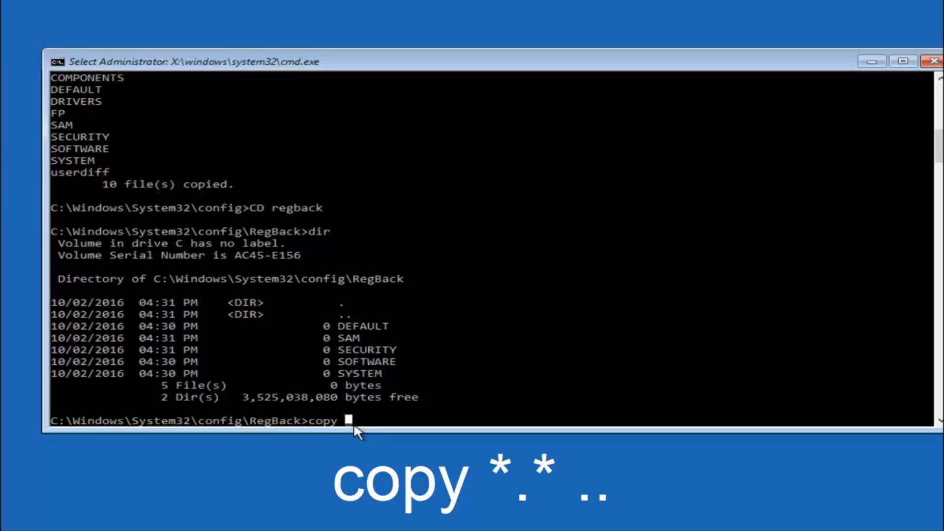
pyautogui.write('*.')
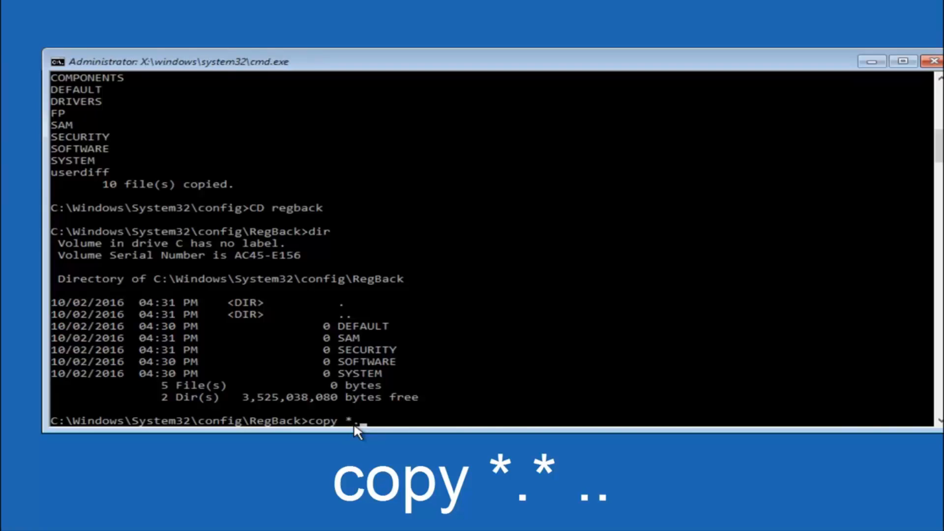
pyautogui.write('*')
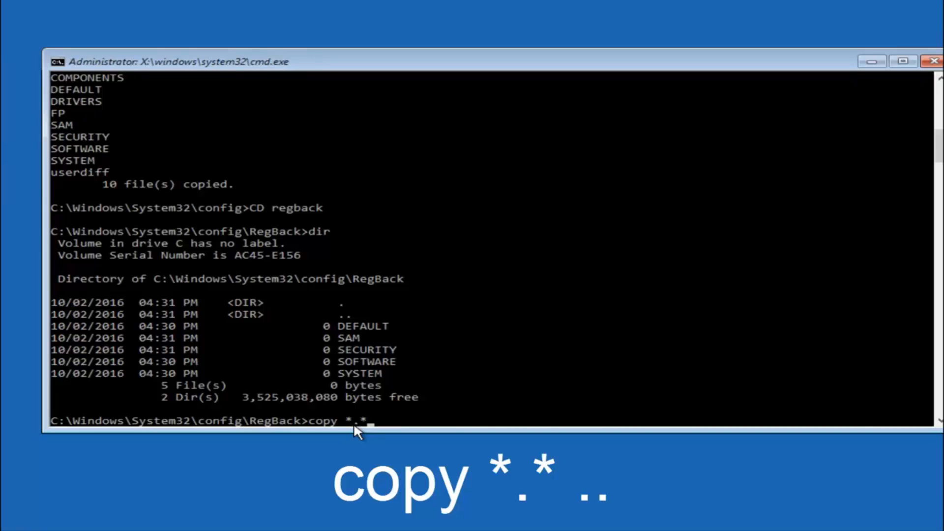
pyautogui.press('Backspace')
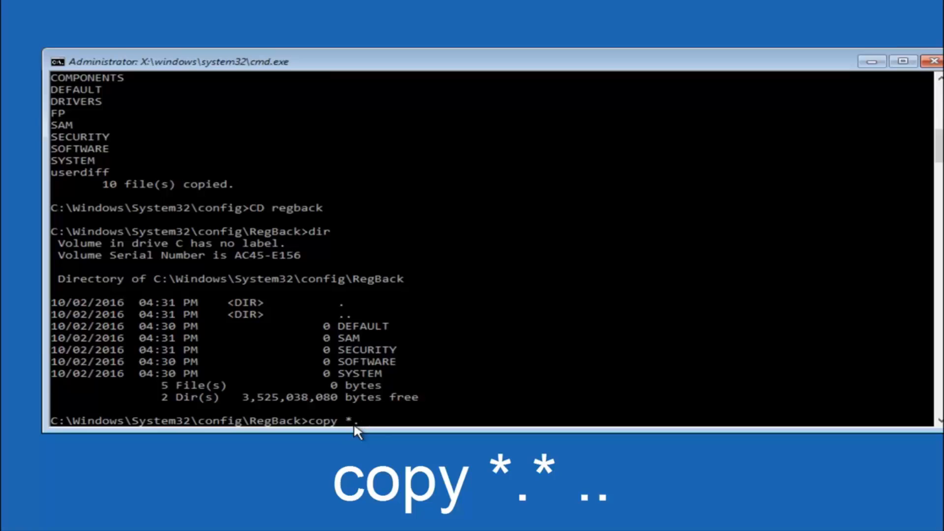
pyautogui.write('*')
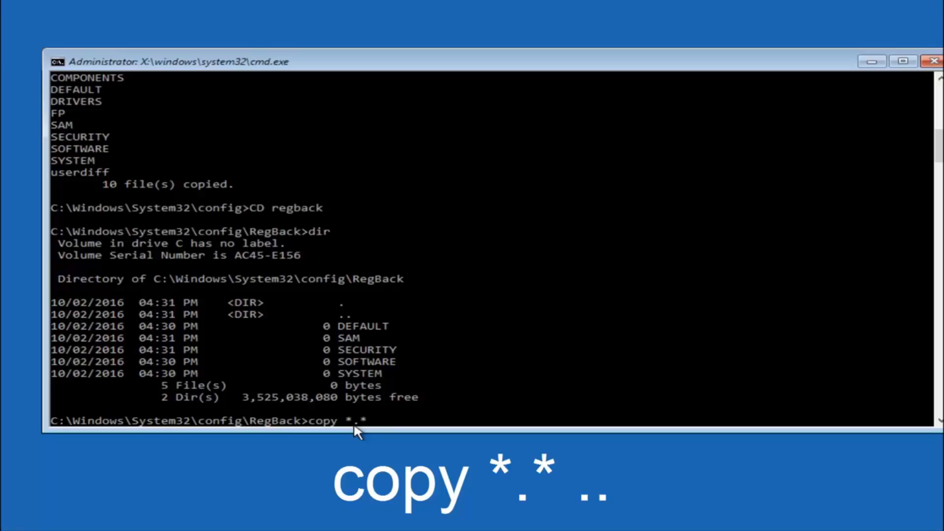
pyautogui.write('..')
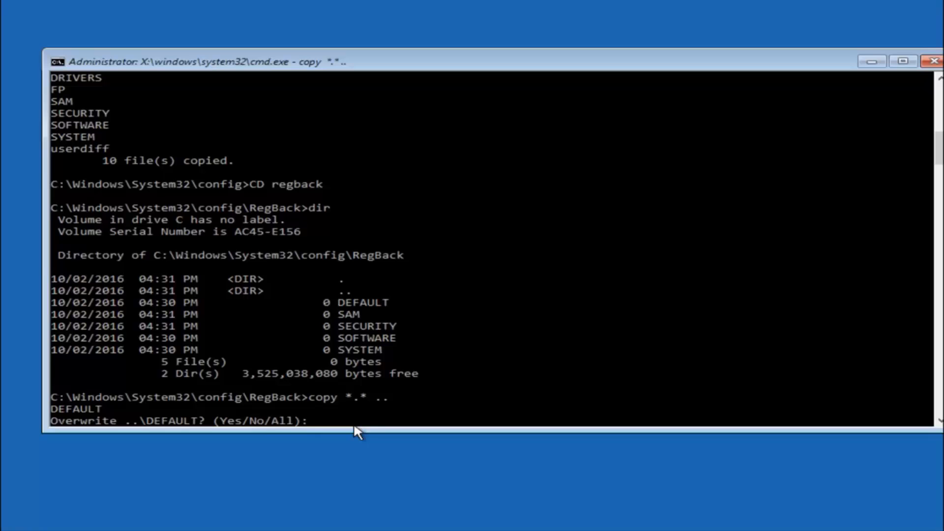
pyautogui.press('a')
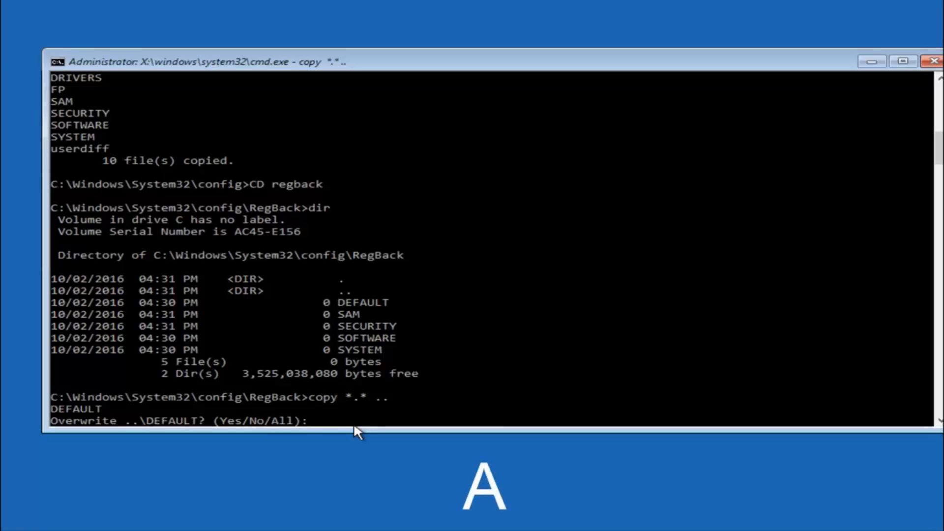
pyautogui.write('A')
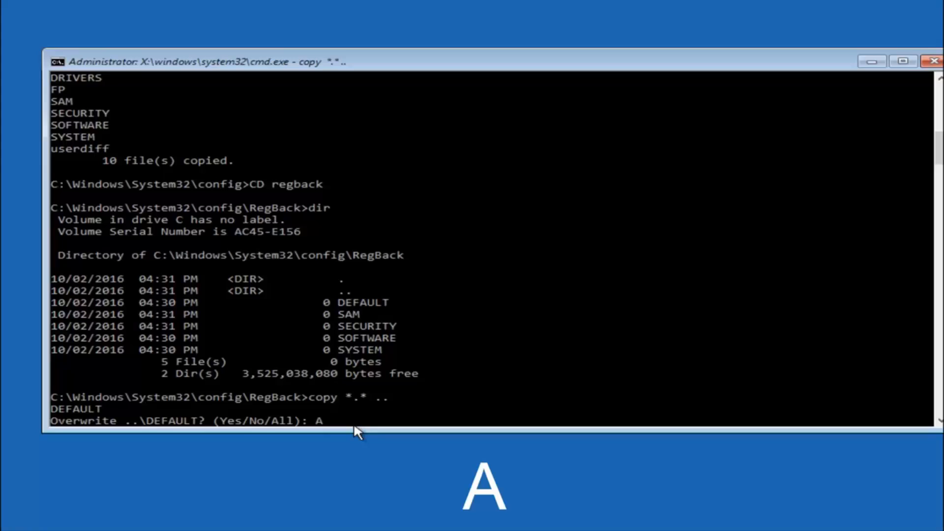